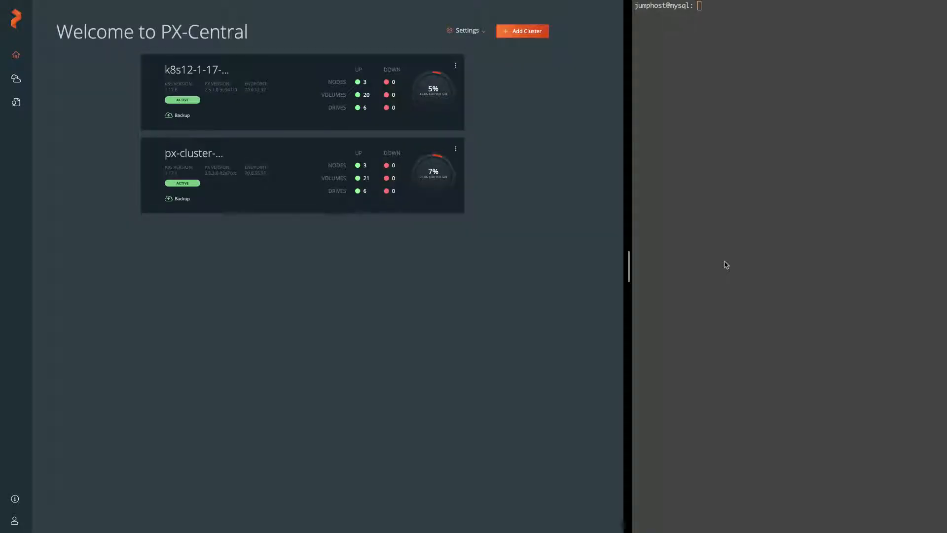
mouse_move(220, 135)
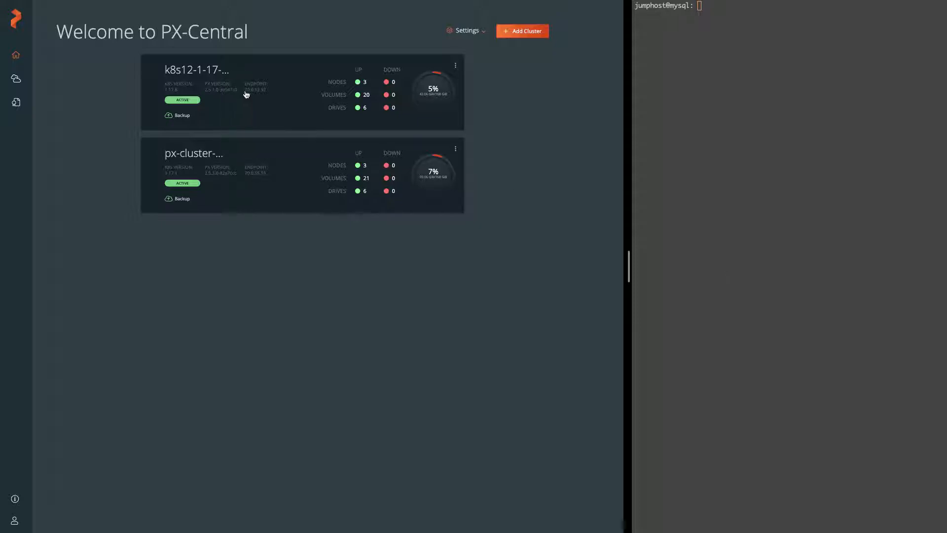
mouse_move(391, 135)
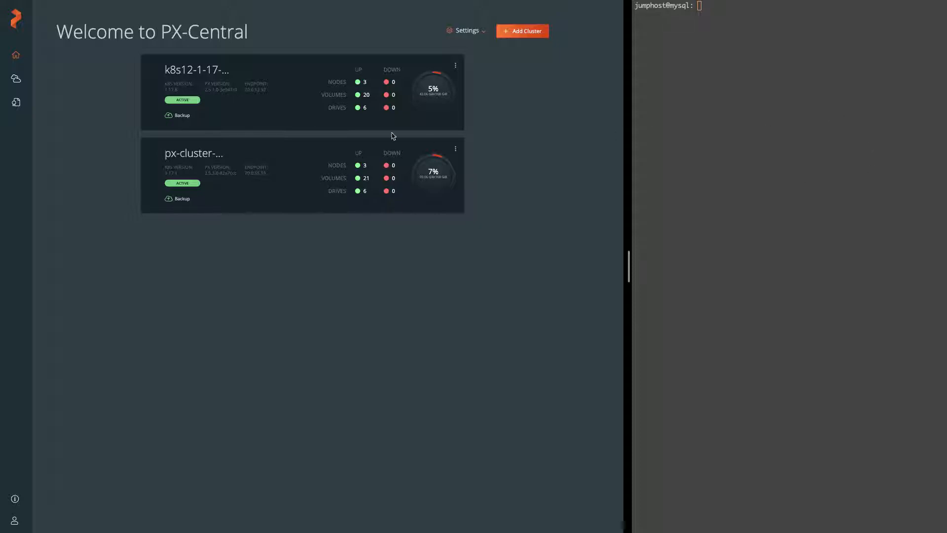
mouse_move(205, 98)
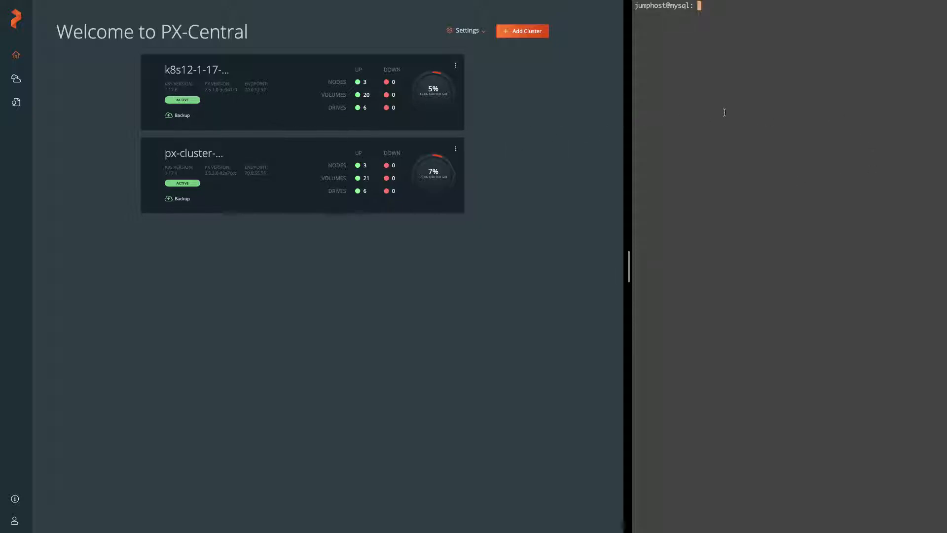
Run 'kubectl get no' to list the cluster's four Ready nodes
text(kubectl)
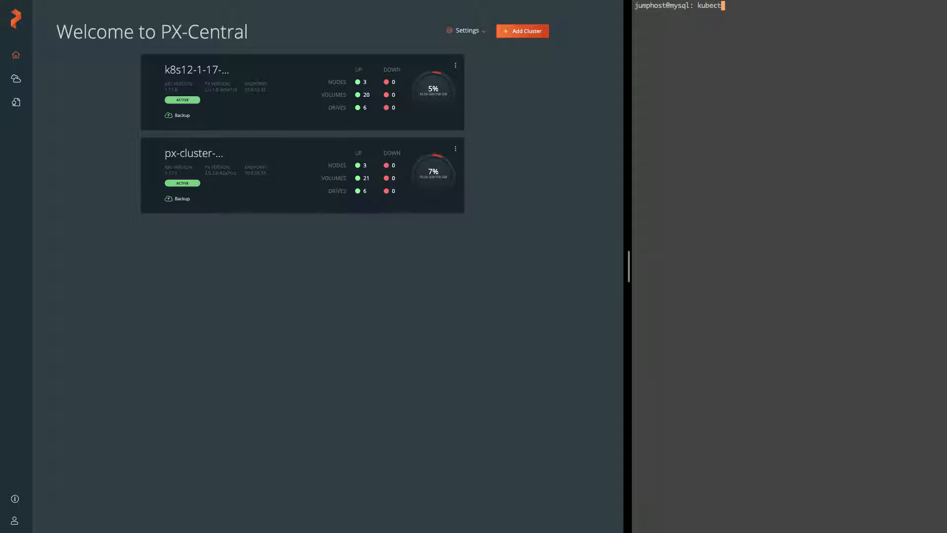
text(get n)
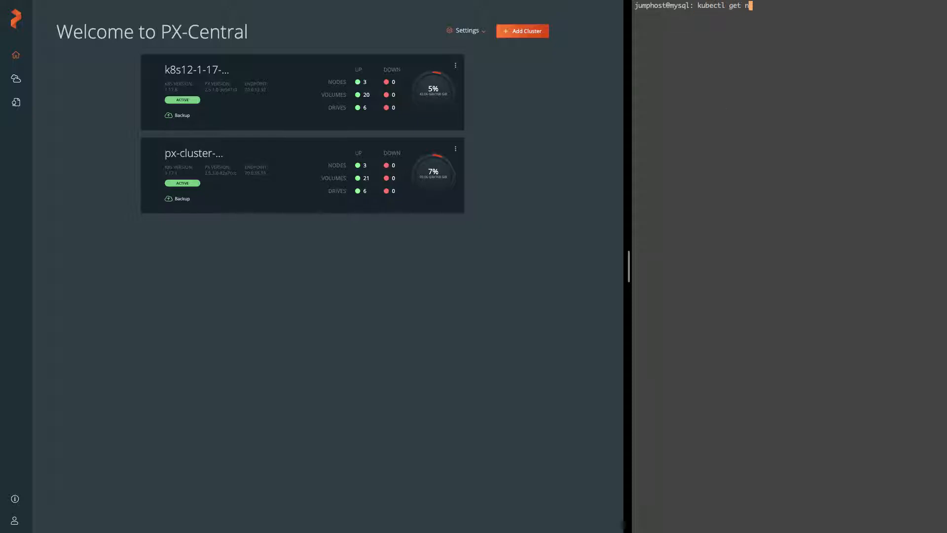
key(Return)
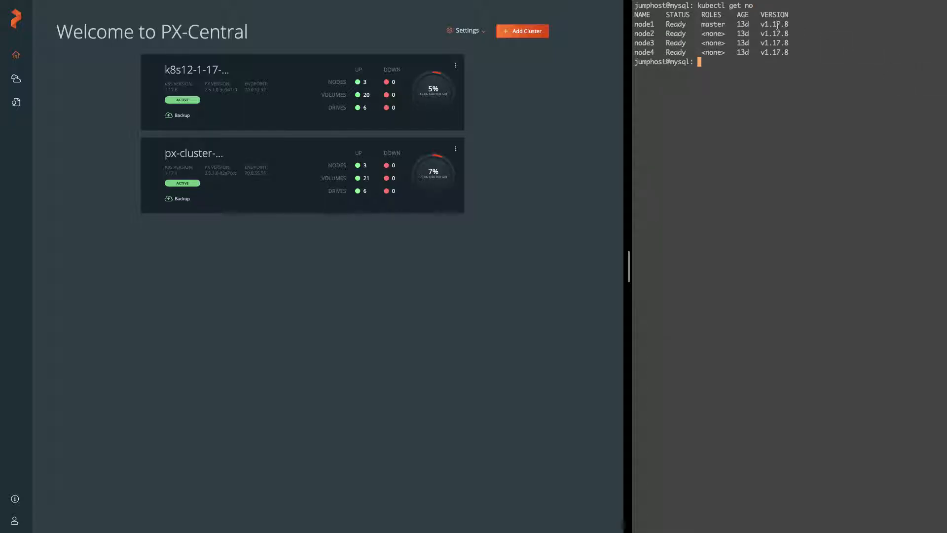
mouse_move(181, 115)
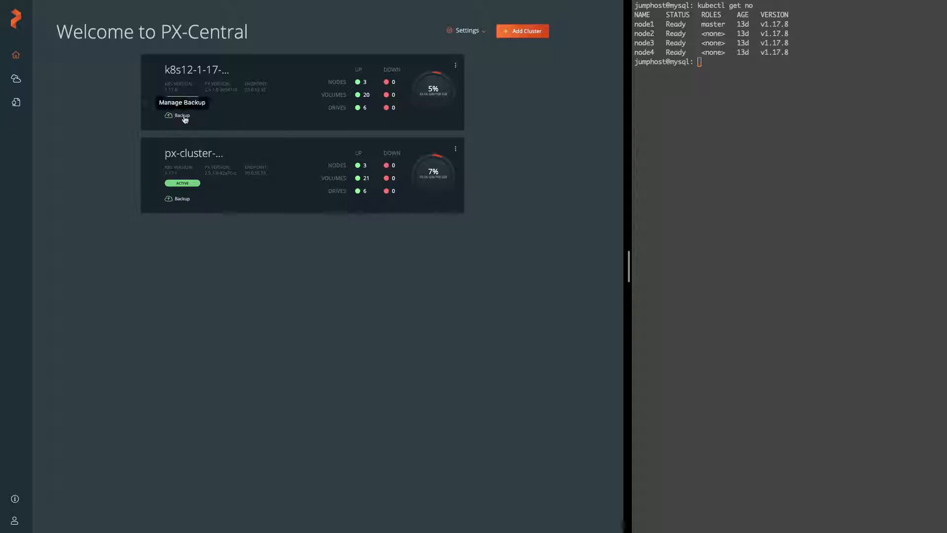
Enter Backup for cluster k8s12-1-17-8 and filter applications to namespace mysql-ns-1
click(181, 115)
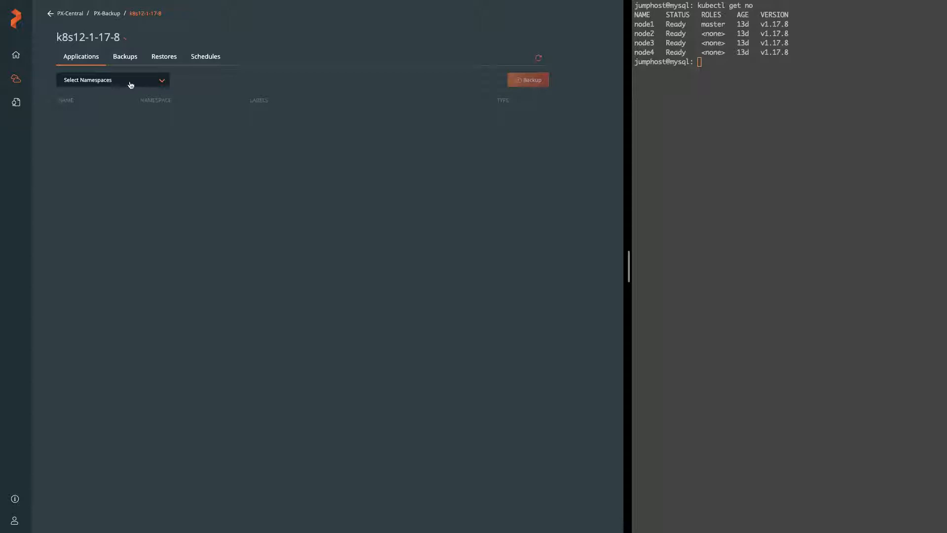
click(111, 80)
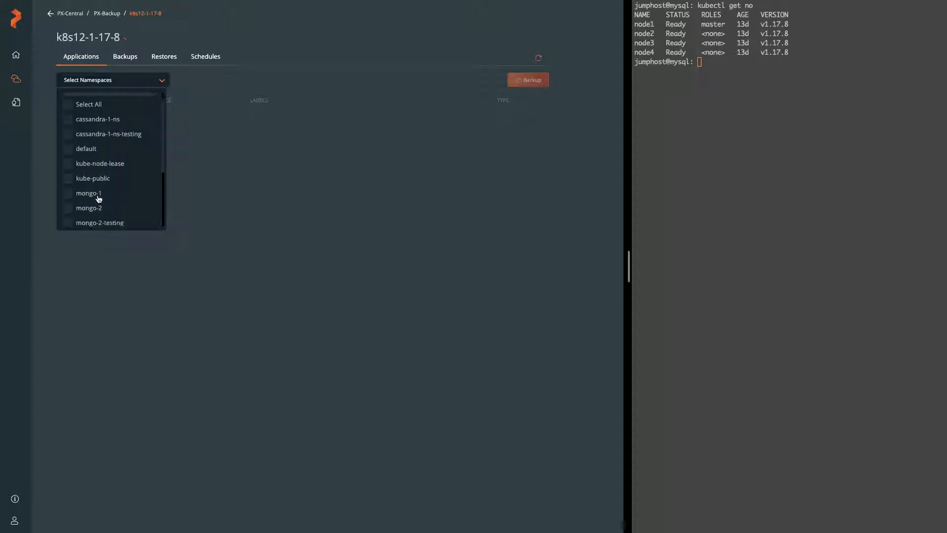
scroll(down, 3)
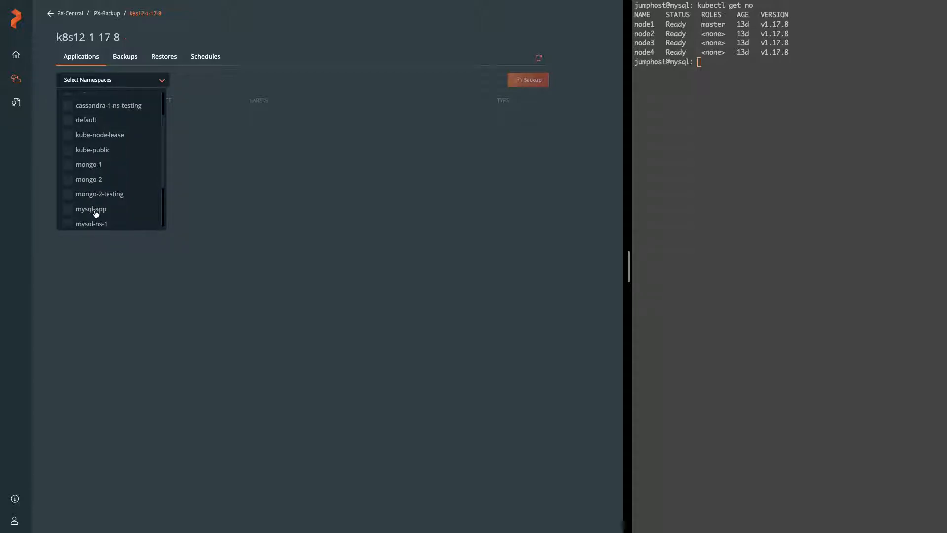
click(91, 224)
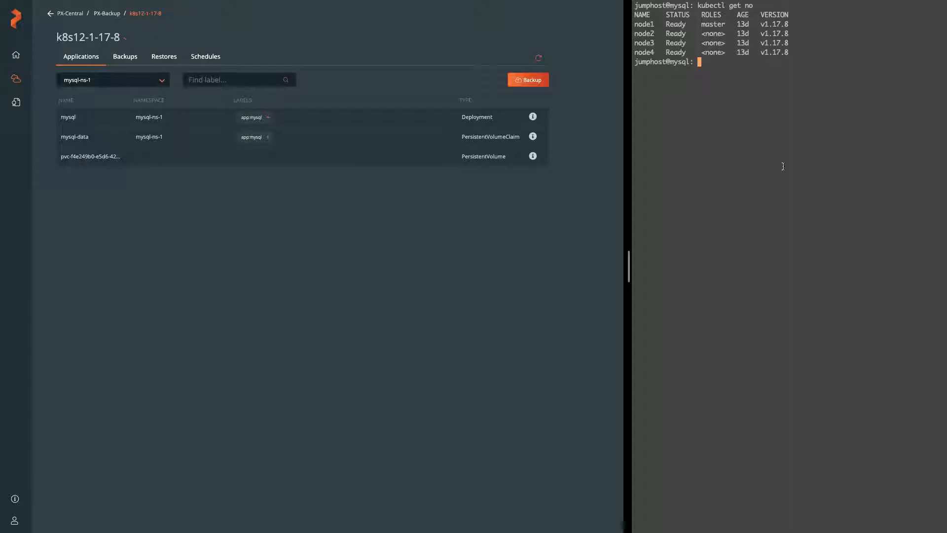
Log into the mysql-ns-1 MySQL server and switch to the family database
key(Return)
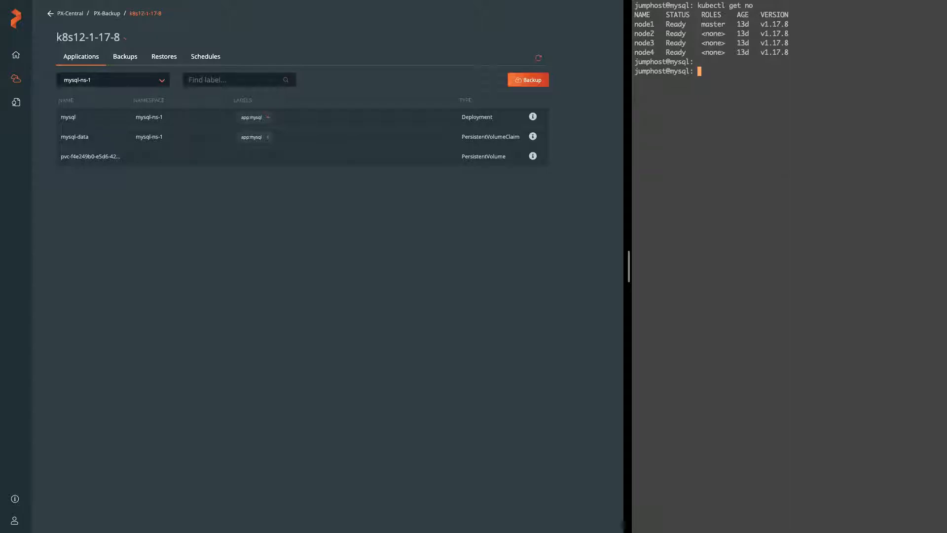
text(login)
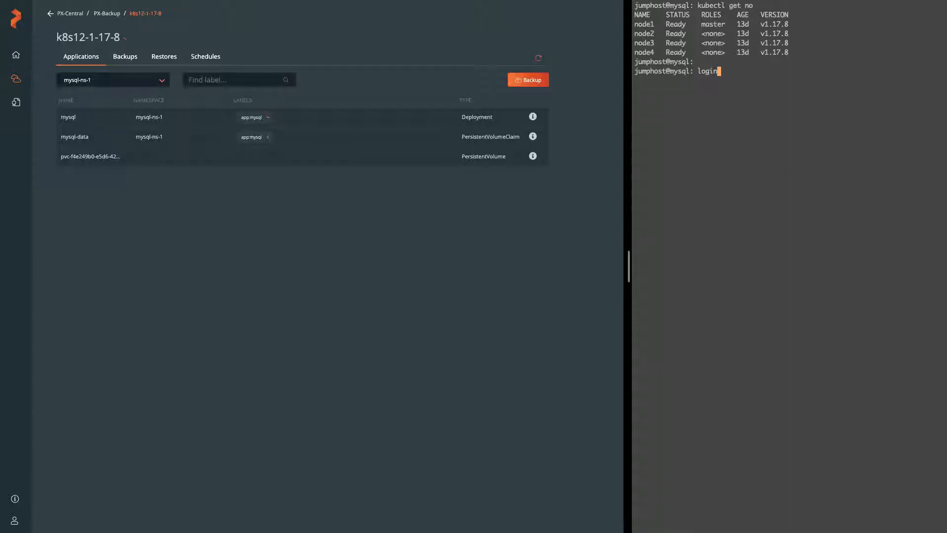
key(Return)
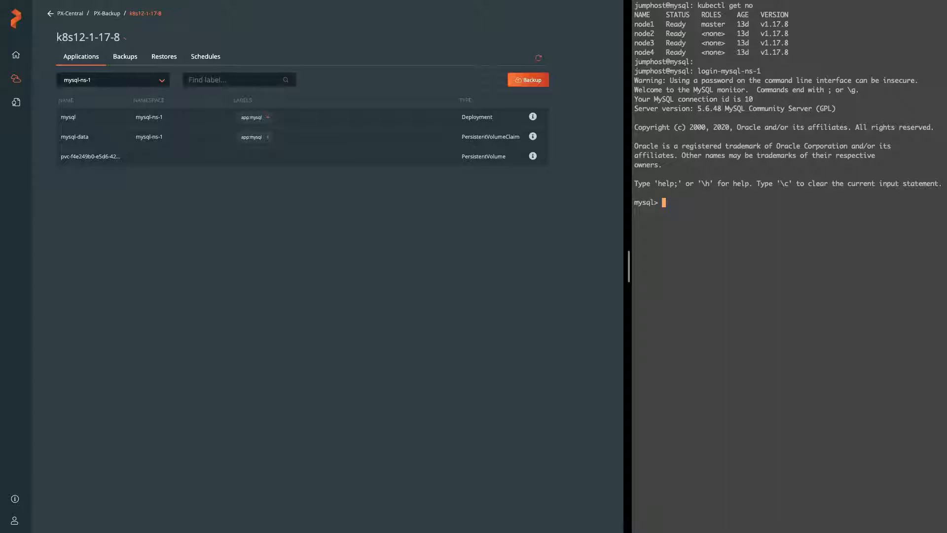
text(use famil)
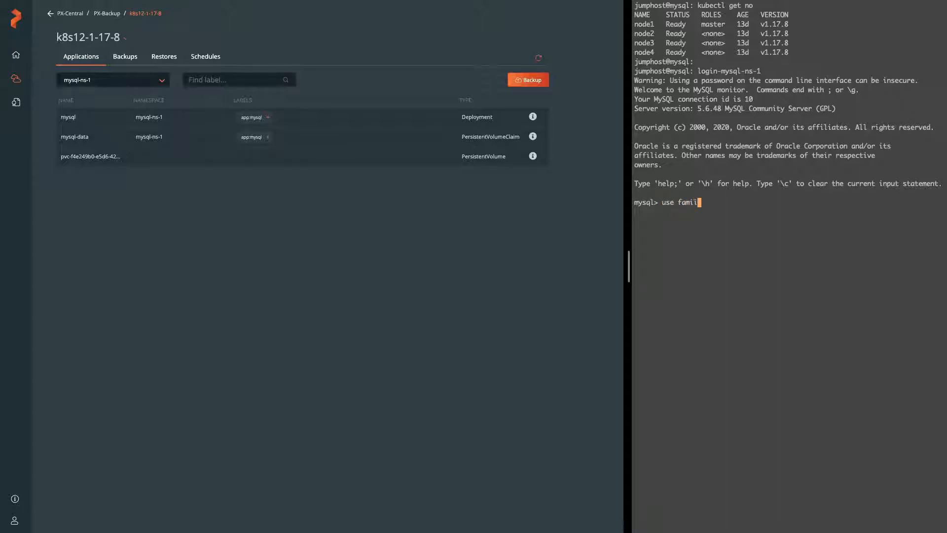
key(Return)
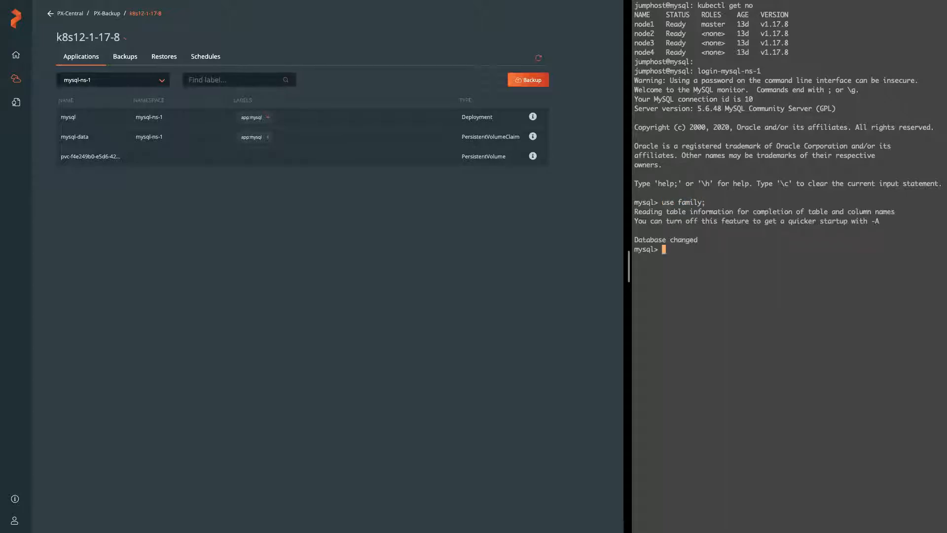
Query the pet table, confirming one row (Roscoe), and start a new backup in PX-Backup
text(select)
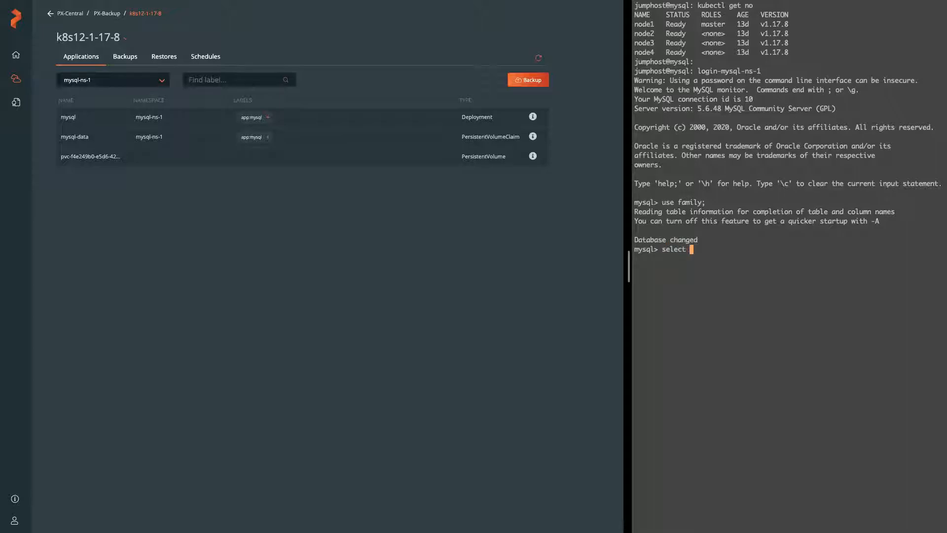
text(* from)
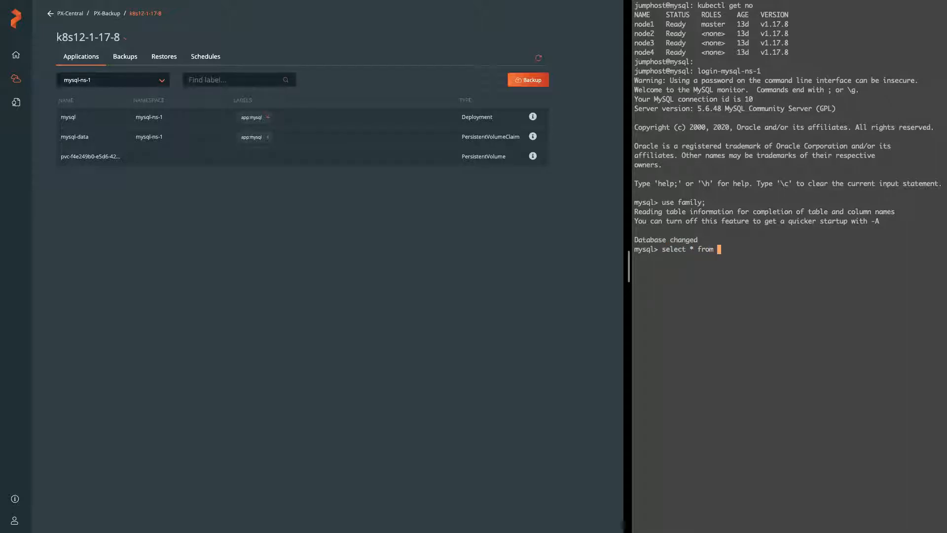
key(Return)
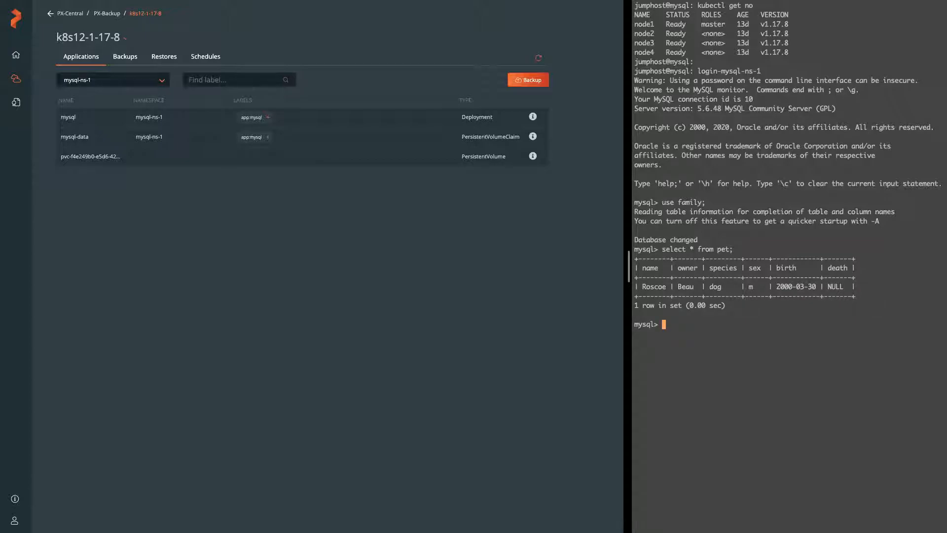
mouse_move(231, 147)
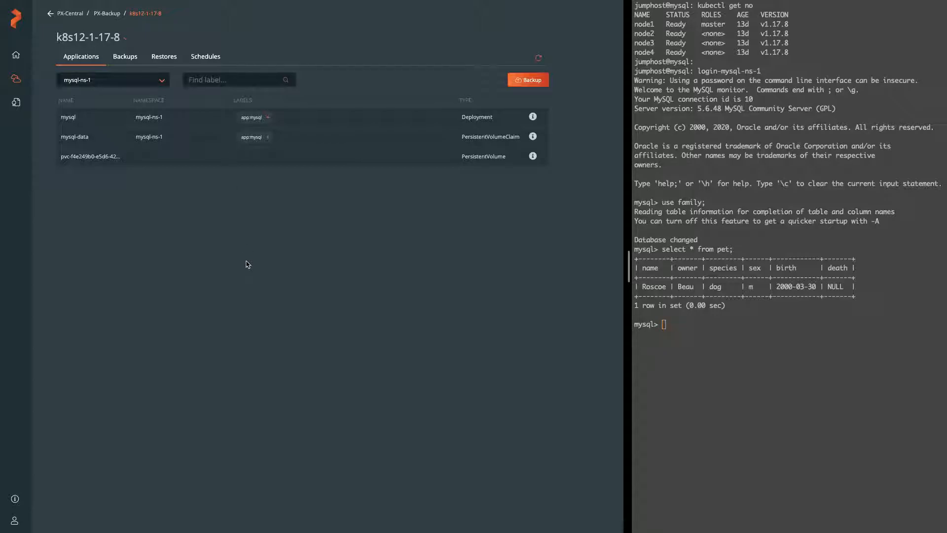
mouse_move(531, 78)
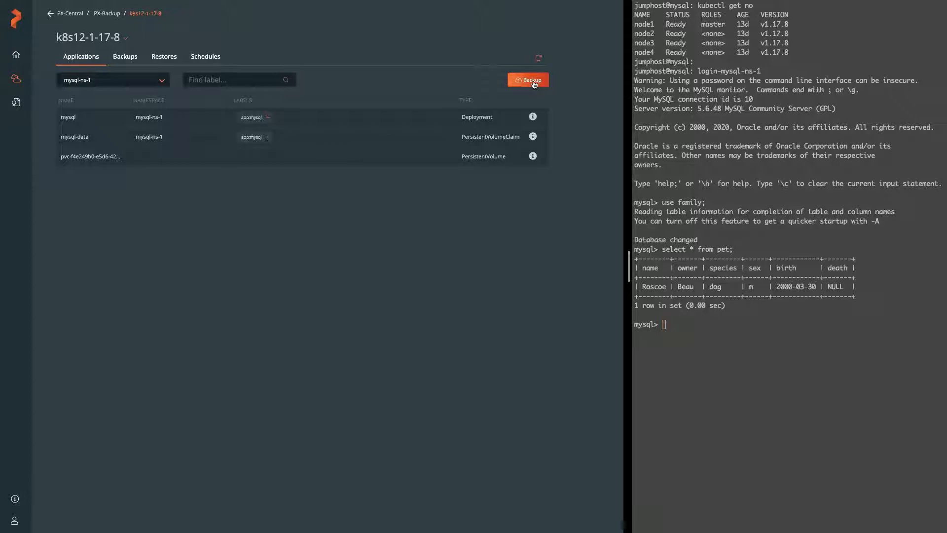
click(527, 79)
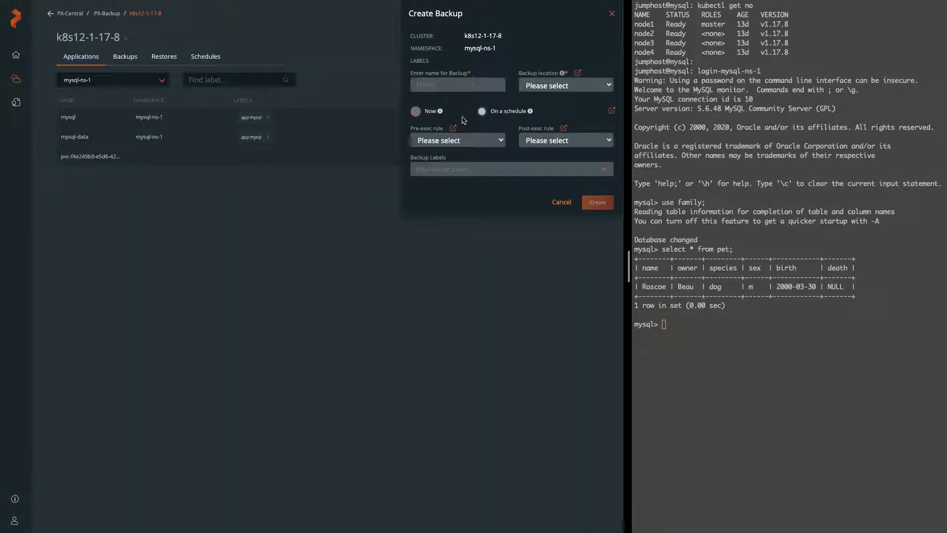
mouse_move(453, 129)
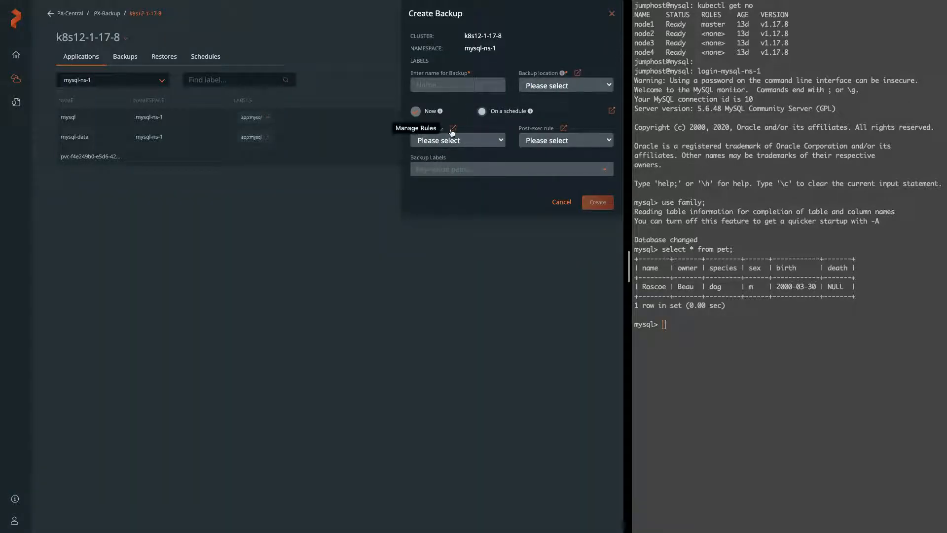
Review the mysql-lock-flush and mysql-unlock-flush-logs rules, then return to the k8s12-1-17-8 cluster's applications
click(453, 127)
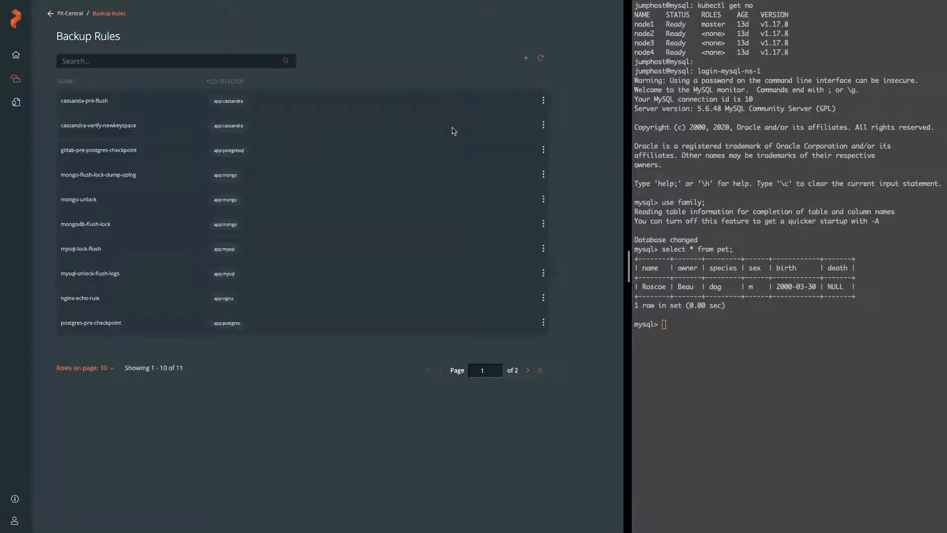
mouse_move(225, 199)
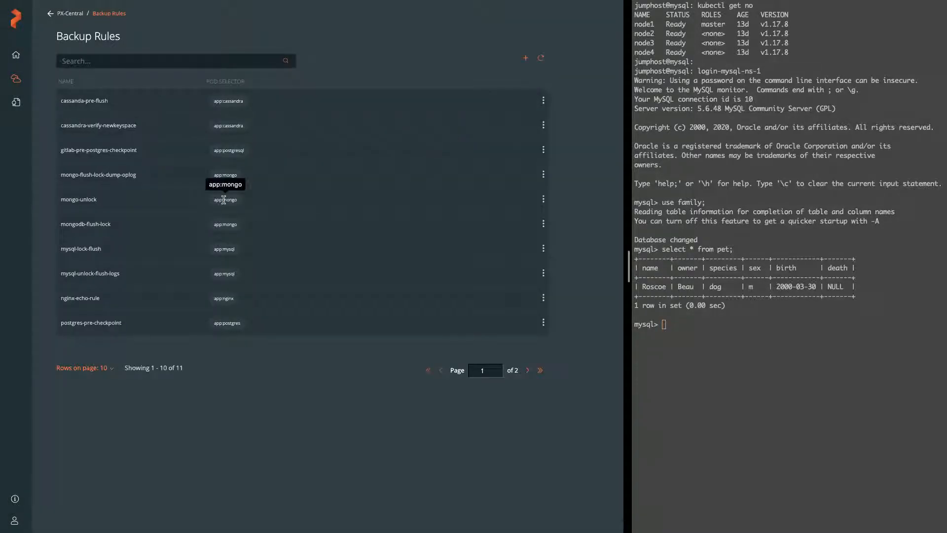
mouse_move(227, 249)
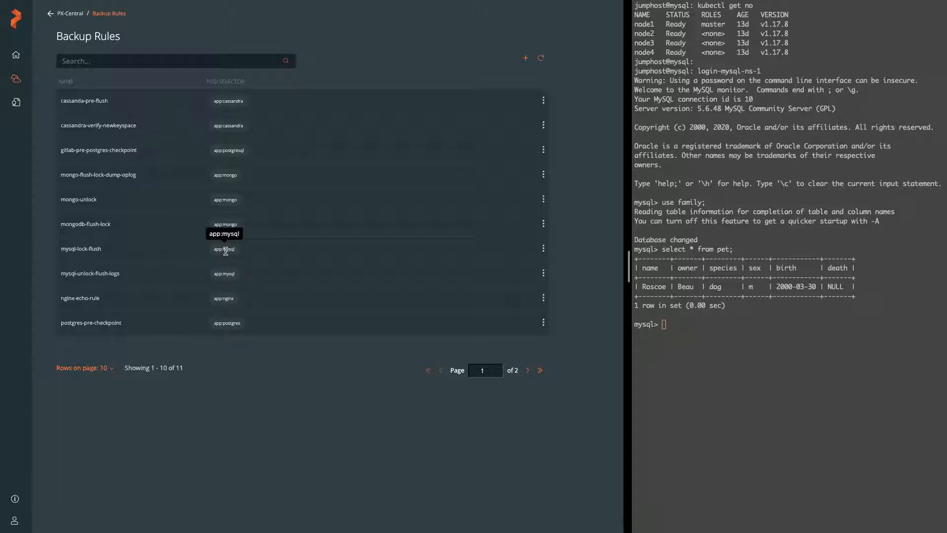
mouse_move(529, 256)
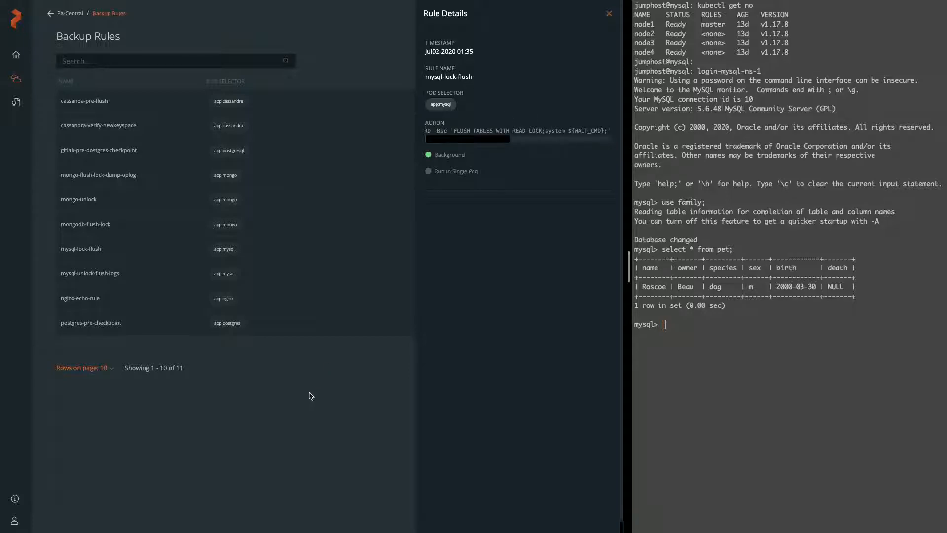
click(607, 13)
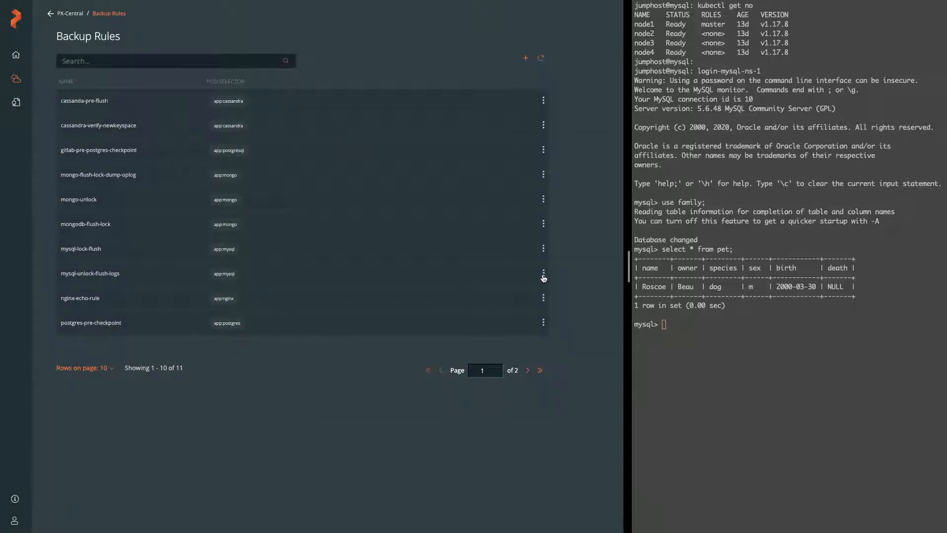
click(543, 272)
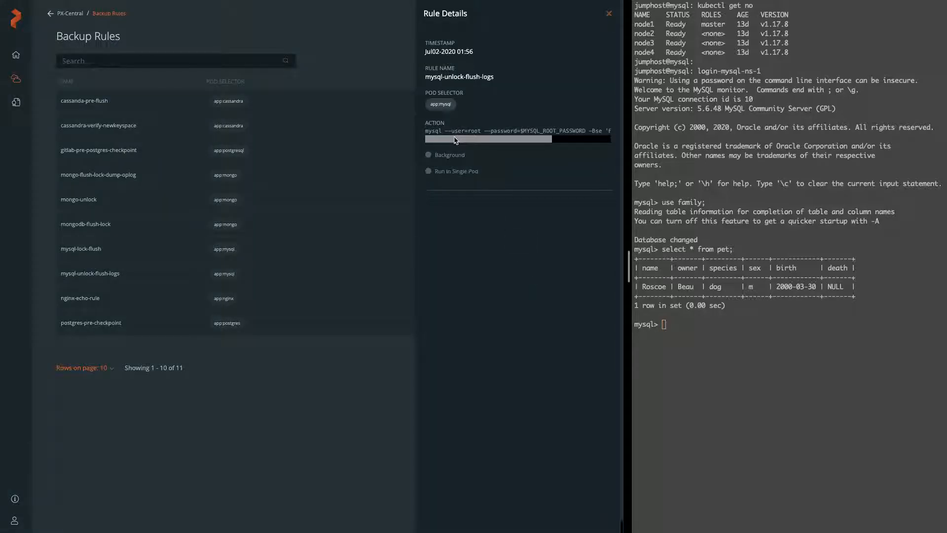
scroll(right, 3)
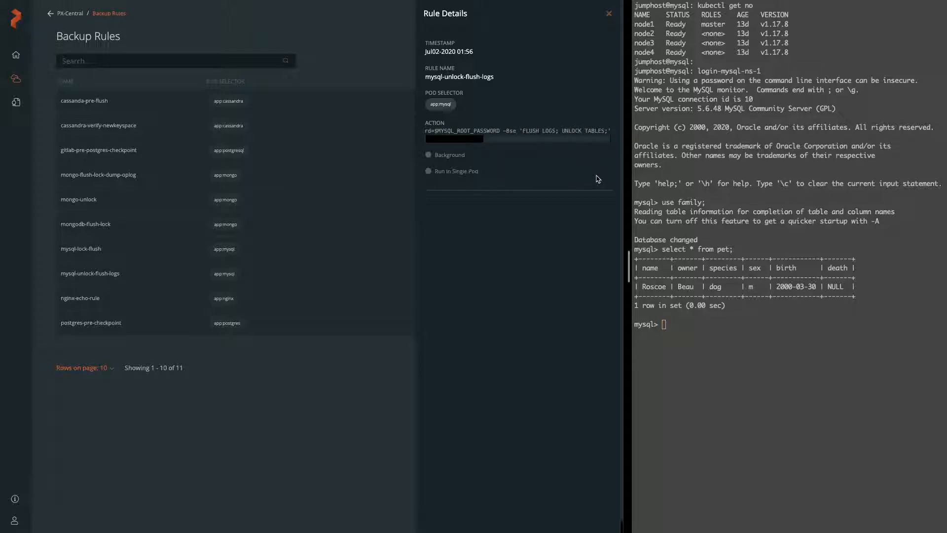
click(609, 13)
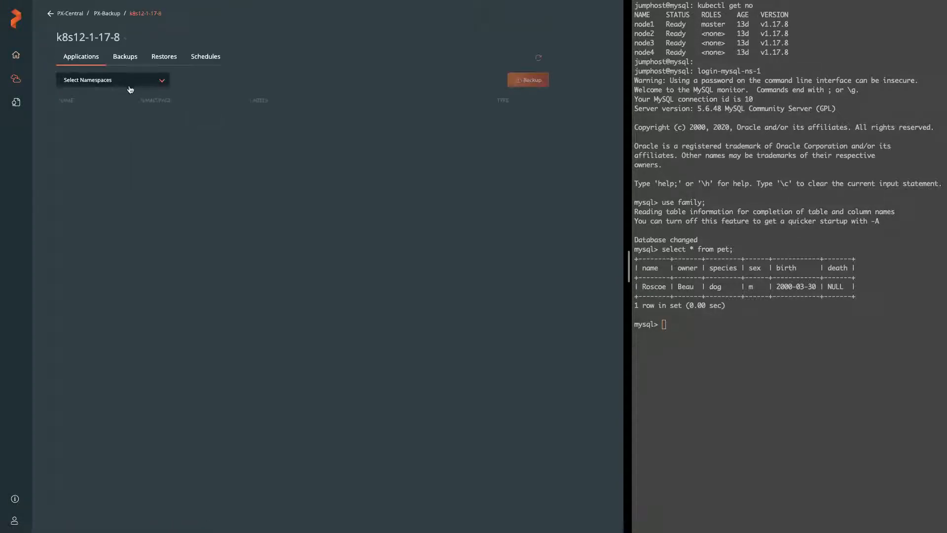
Filter the k8s12-1-17-8 applications to the mysql-ns-1 namespace
click(111, 80)
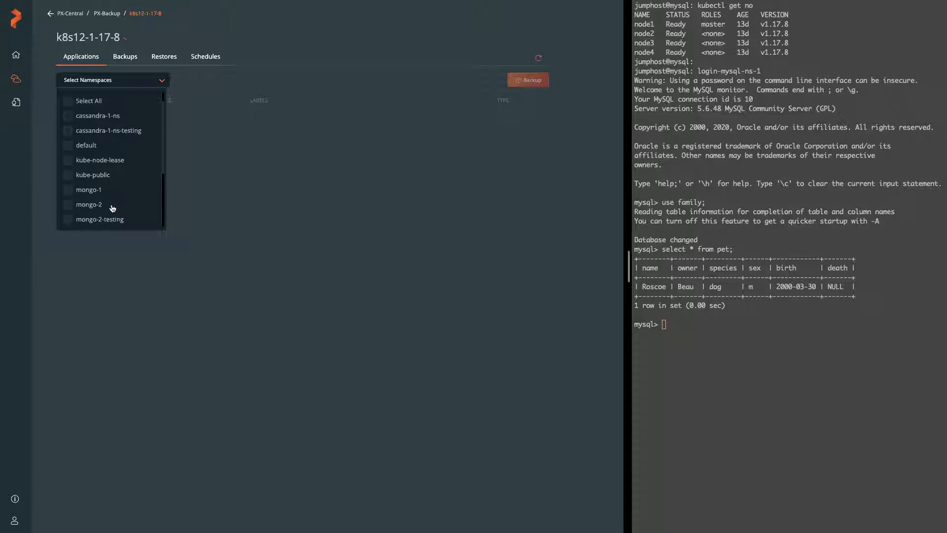
scroll(down, 3)
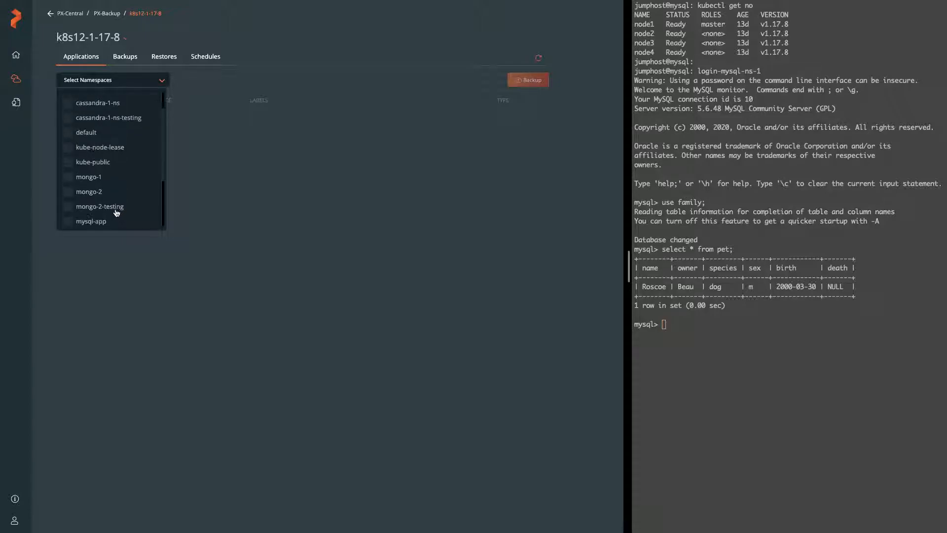
scroll(down, 3)
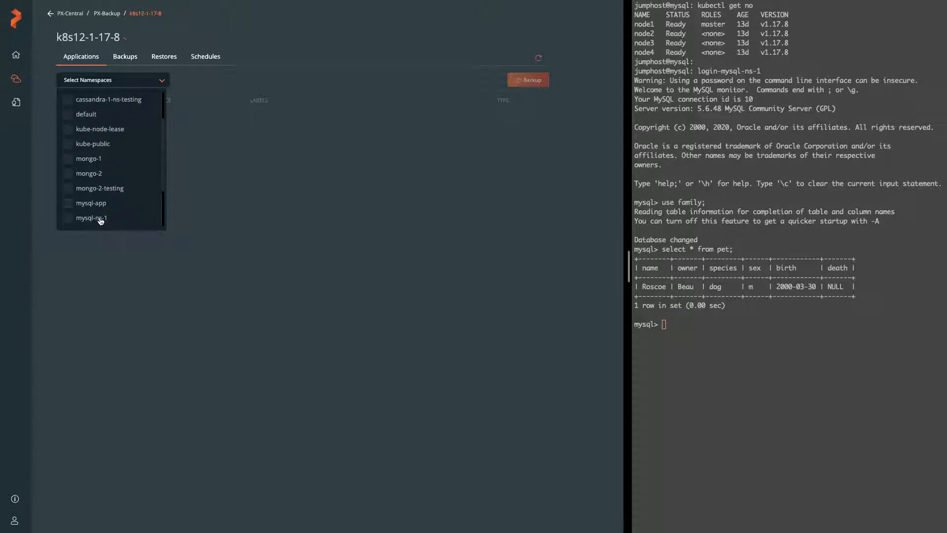
click(91, 218)
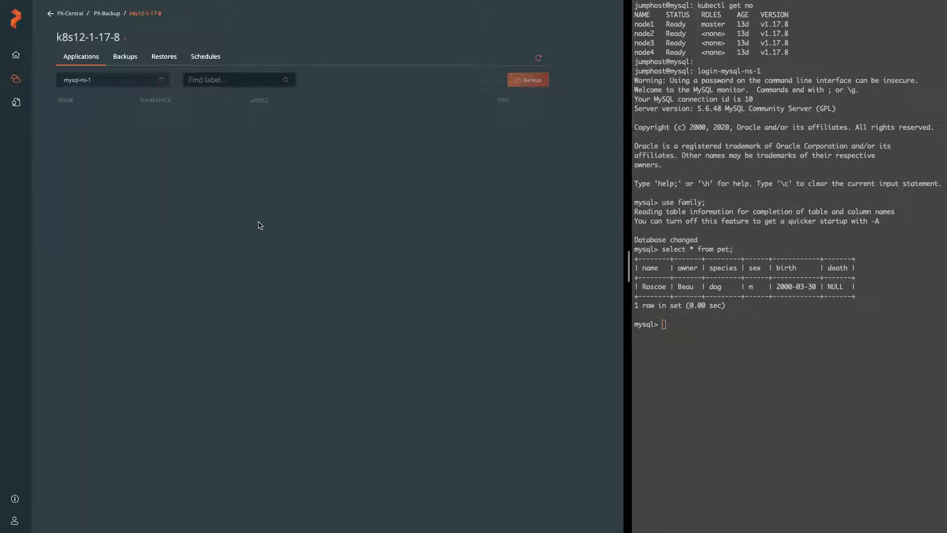
Name the new backup mysql-bk-10000 and store it in location s3-backups-0001
click(526, 79)
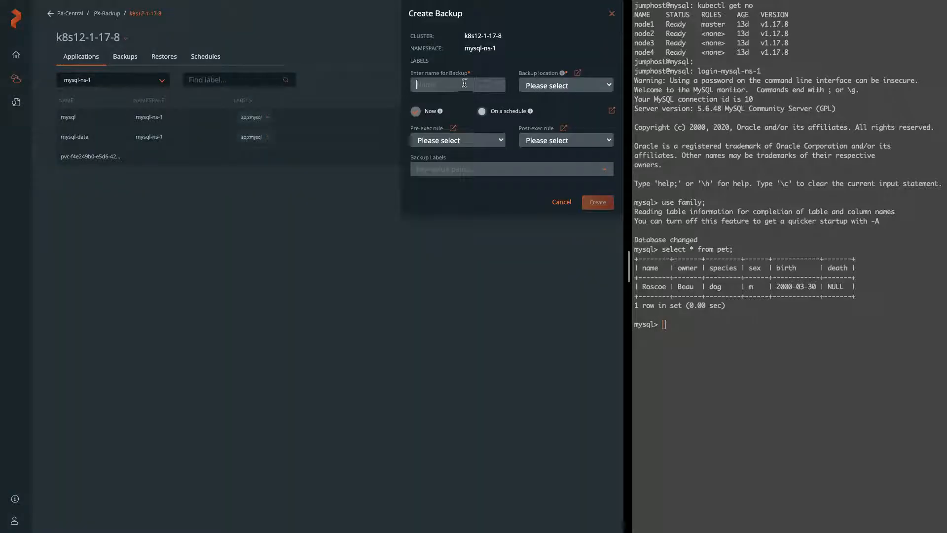
text(mysql-bk-)
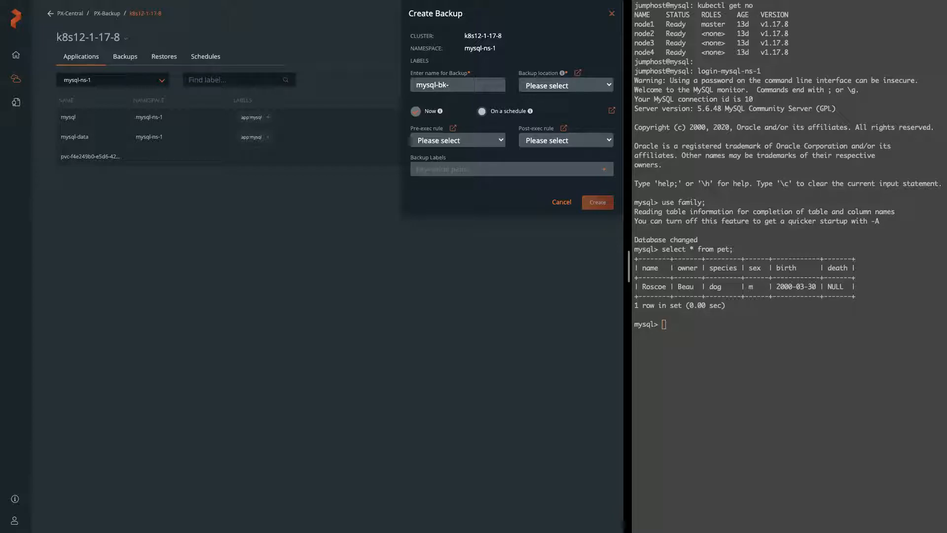
text(10000)
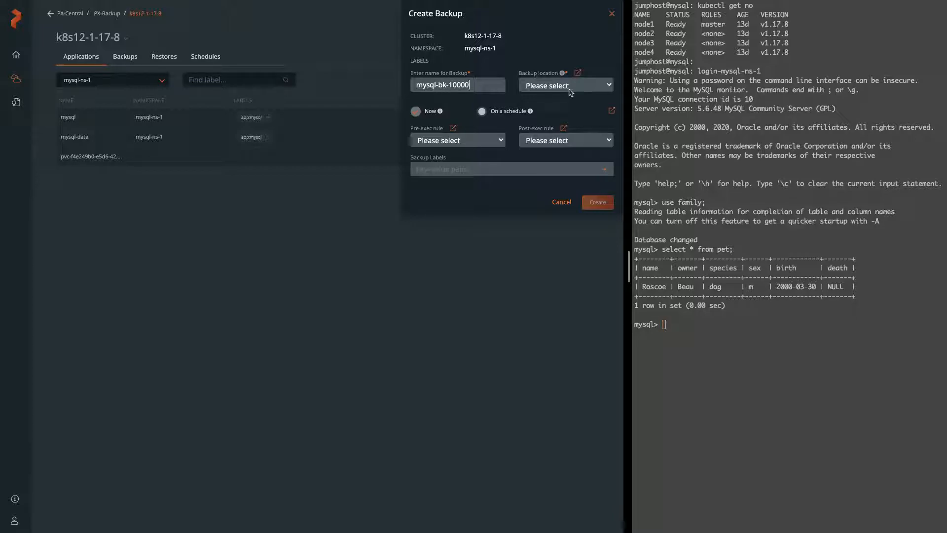
click(565, 85)
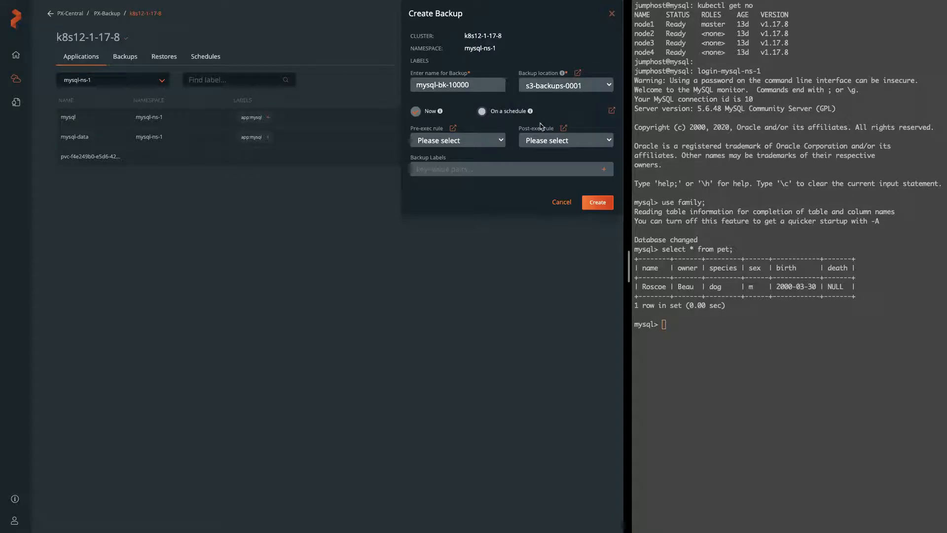
click(456, 139)
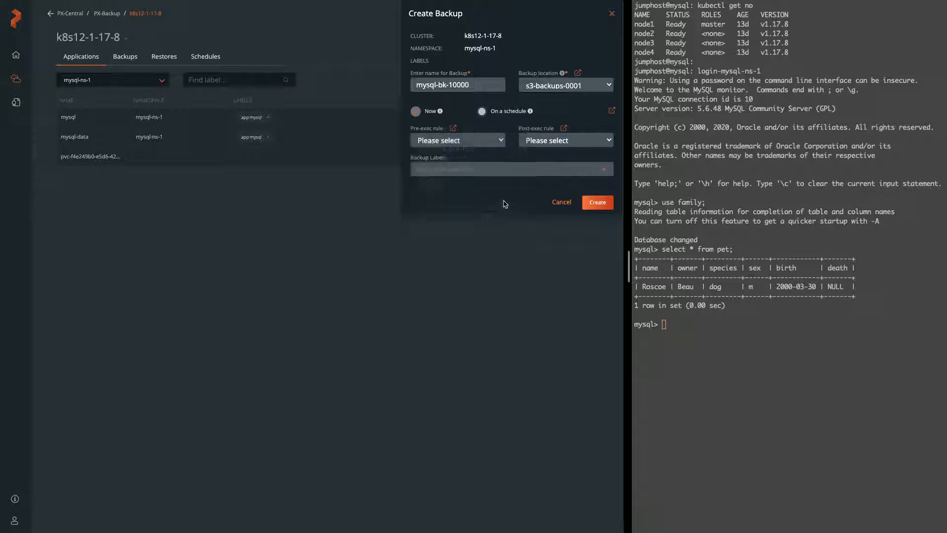
Set mysql-lock-flush as pre-exec and mysql-unlock-flush-logs as post-exec rule, then create the backup
click(564, 139)
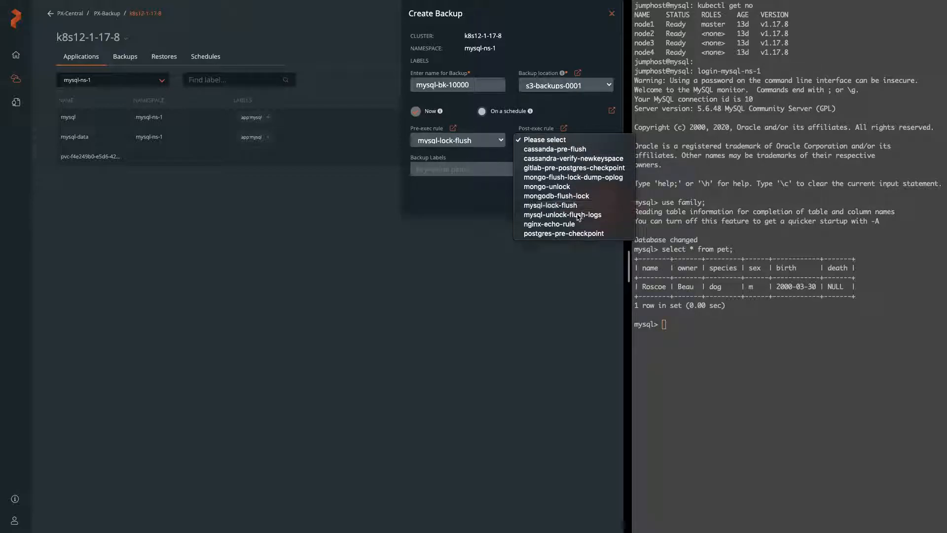
click(562, 214)
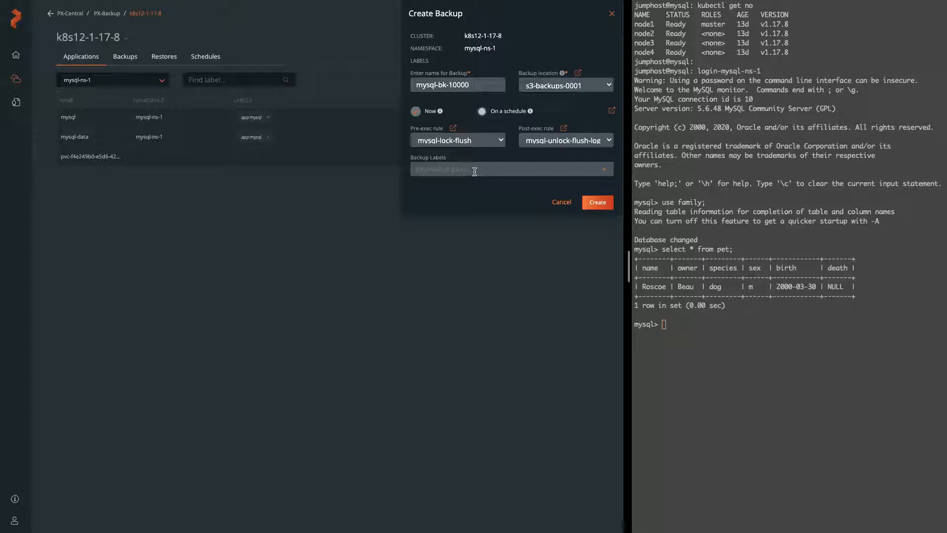
click(596, 201)
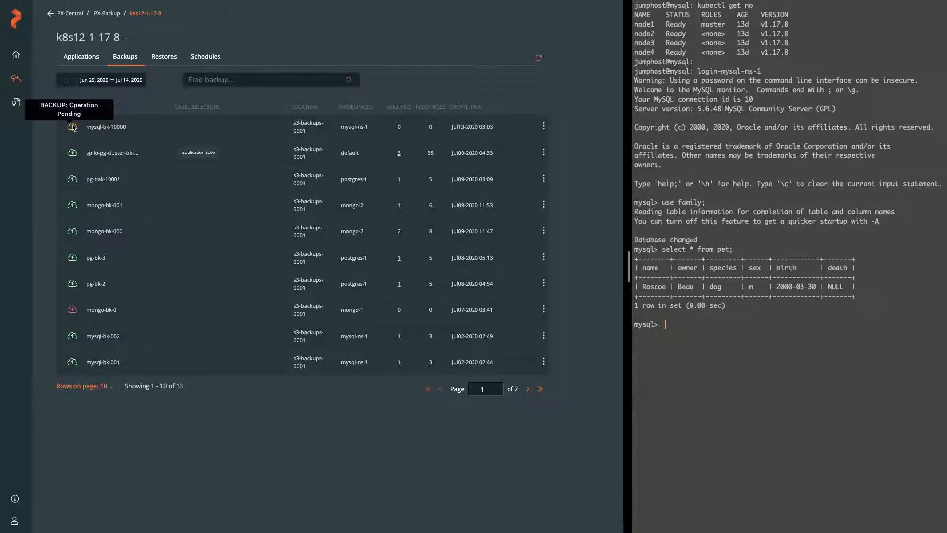
mouse_move(236, 102)
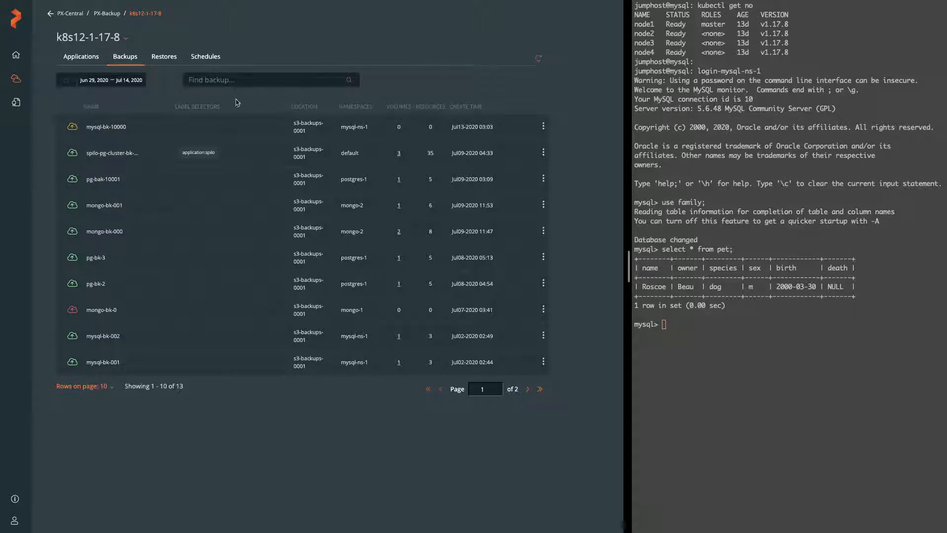
mouse_move(543, 131)
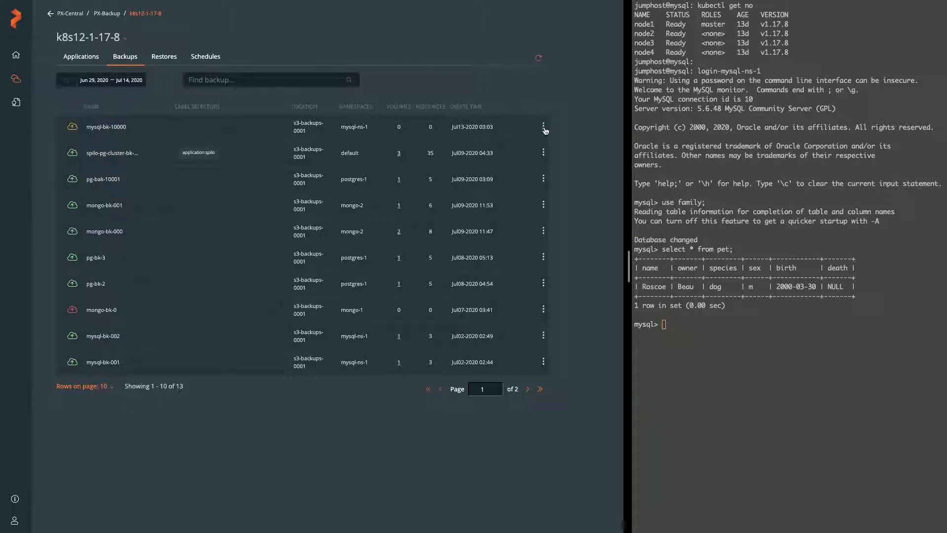
Inspect the mysql-bk-10000 backup's details showing one volume and three resources
click(542, 126)
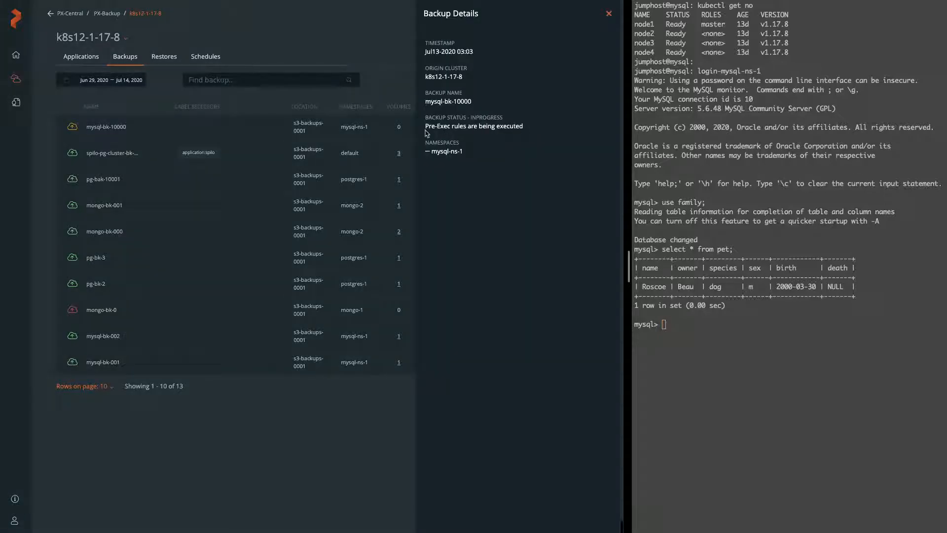
mouse_move(521, 138)
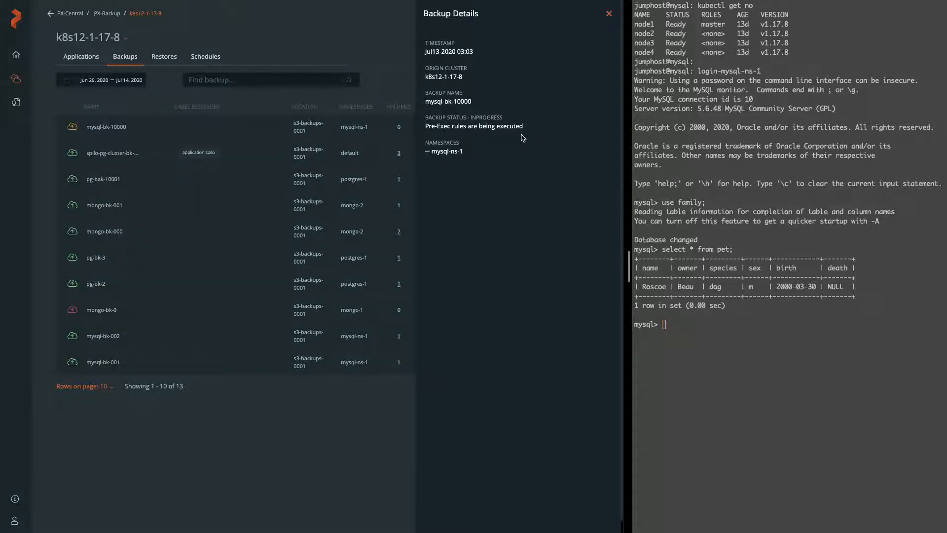
mouse_move(526, 130)
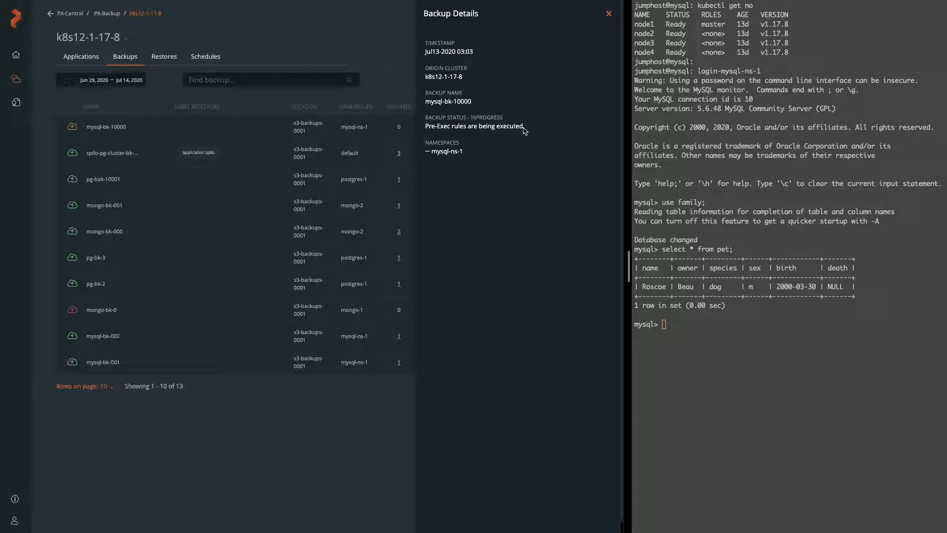
click(609, 13)
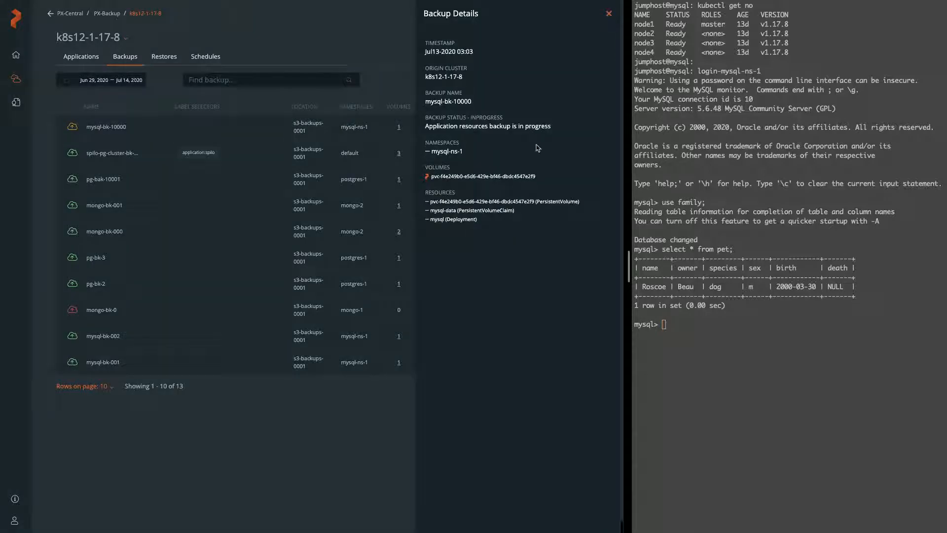
mouse_move(589, 142)
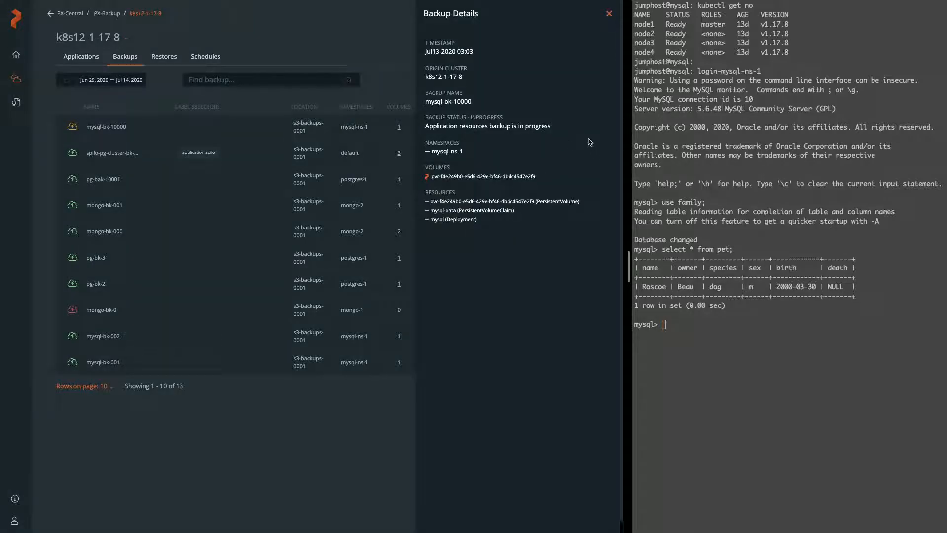
mouse_move(546, 225)
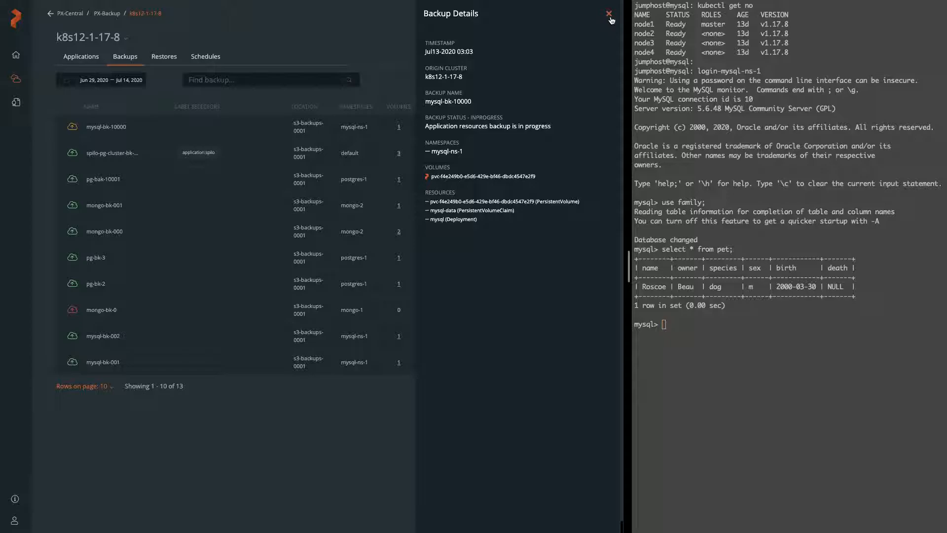
click(609, 13)
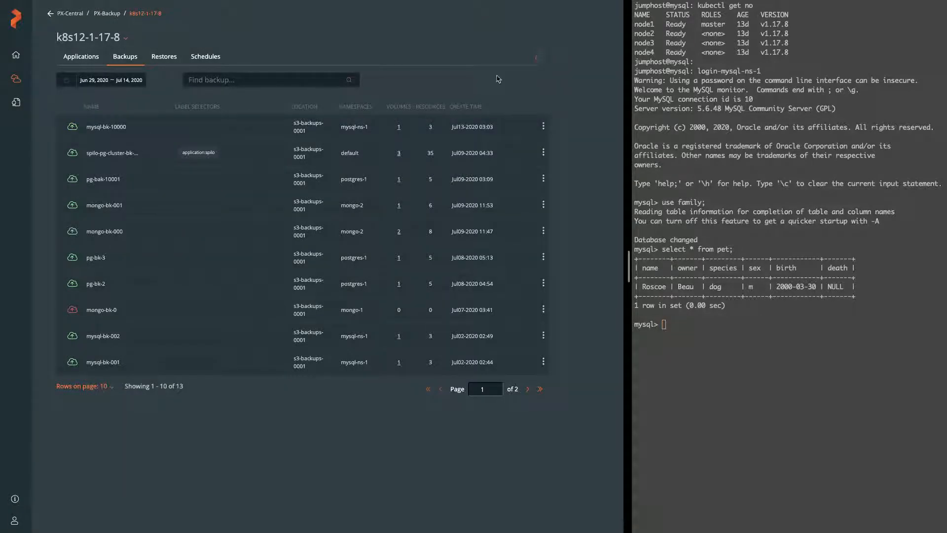
mouse_move(72, 128)
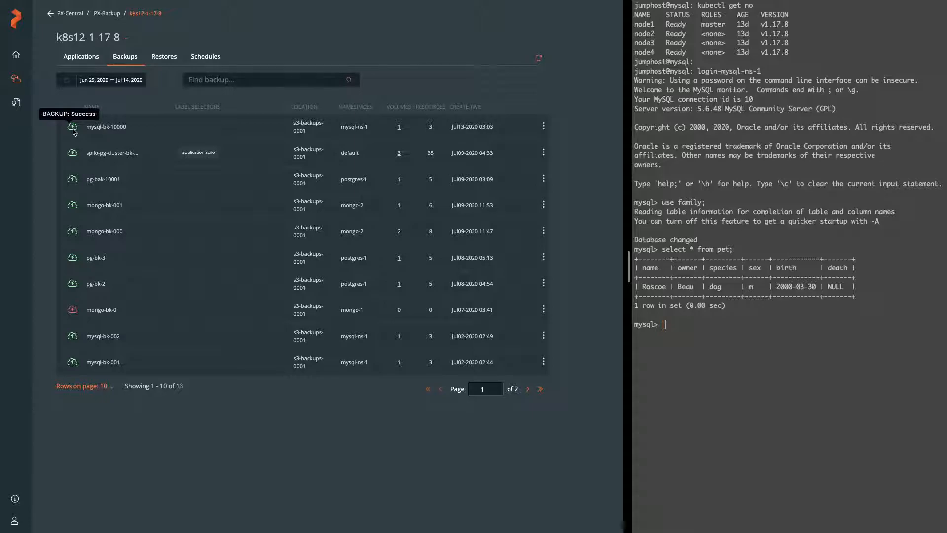
mouse_move(760, 241)
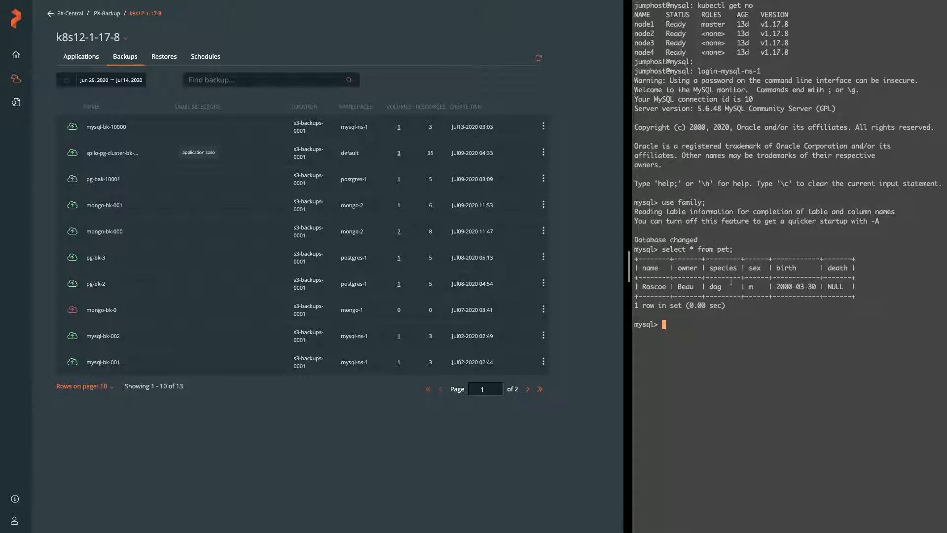
Insert a second pet, Leo owned by Mike, and list the pet table showing two rows
text(INSERT INTO pet VALUES ('Leo','Mike','dog','m','2001-05-28',NULL);)
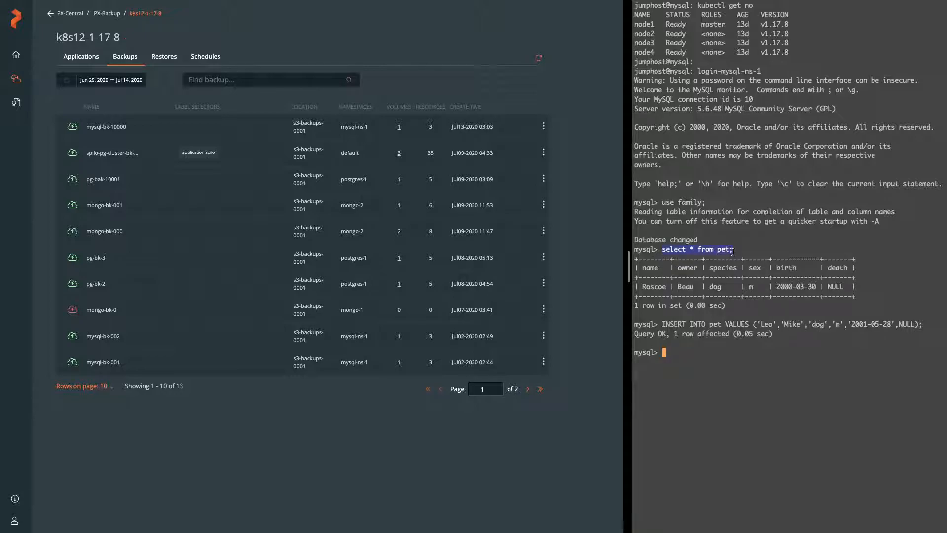
key(Return)
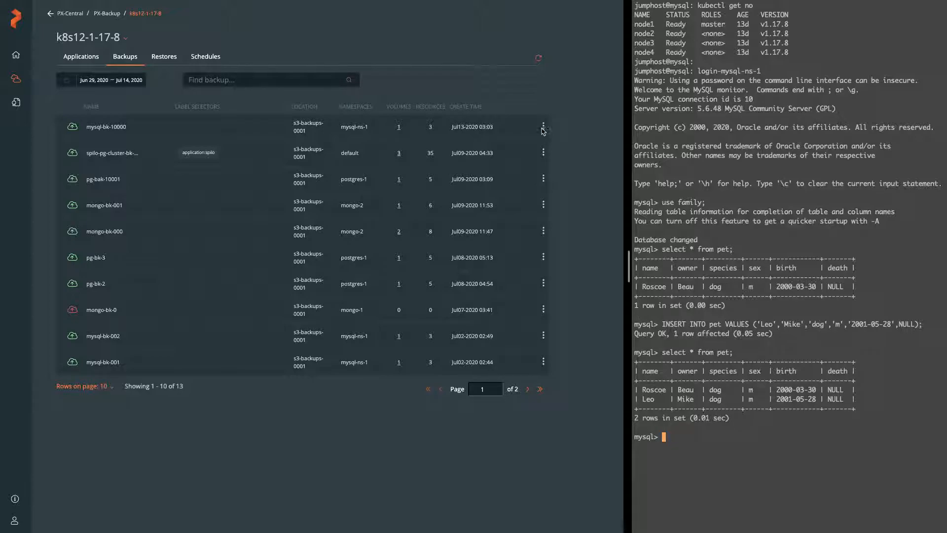
Start restoring mysql-bk-10000 as mysql-restore-1000 to cluster k8s12-1-17-8 with a custom restore
click(543, 128)
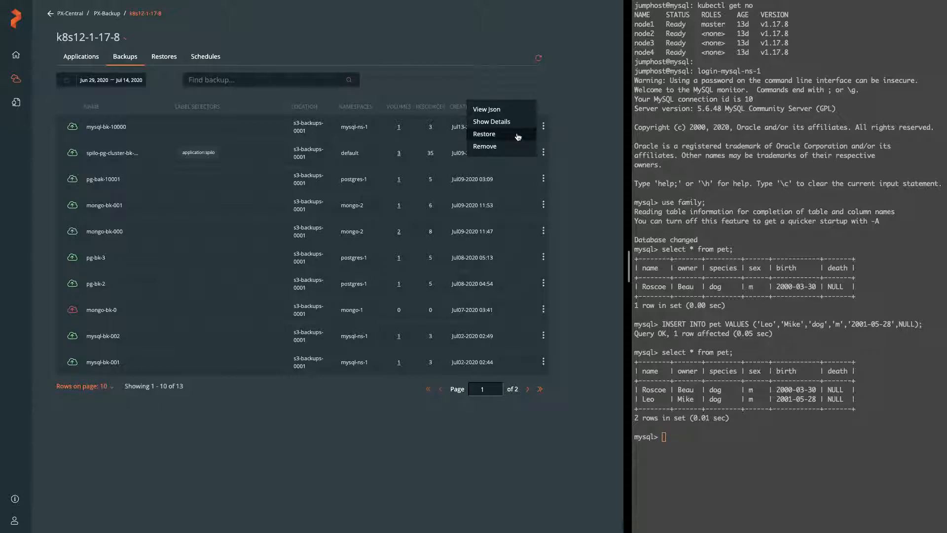
click(484, 133)
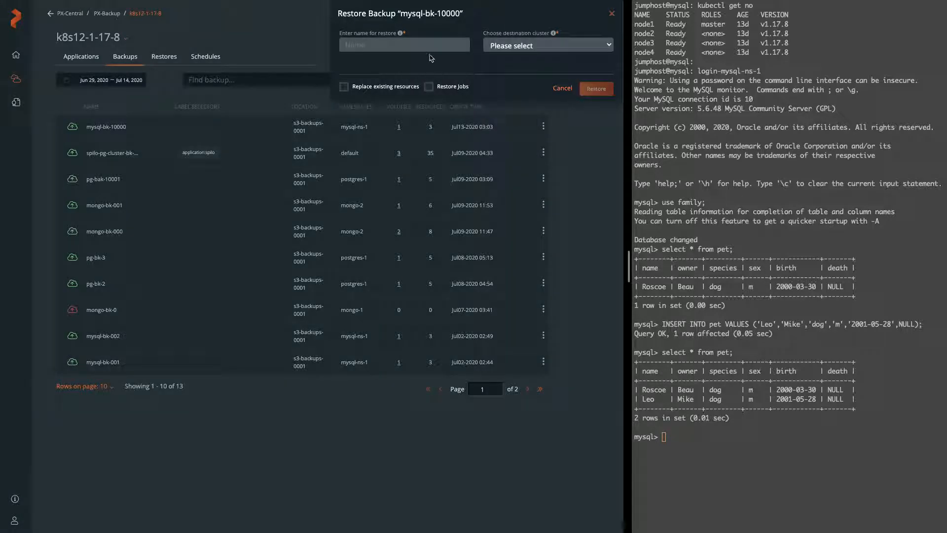
text(mysql-restore-1000)
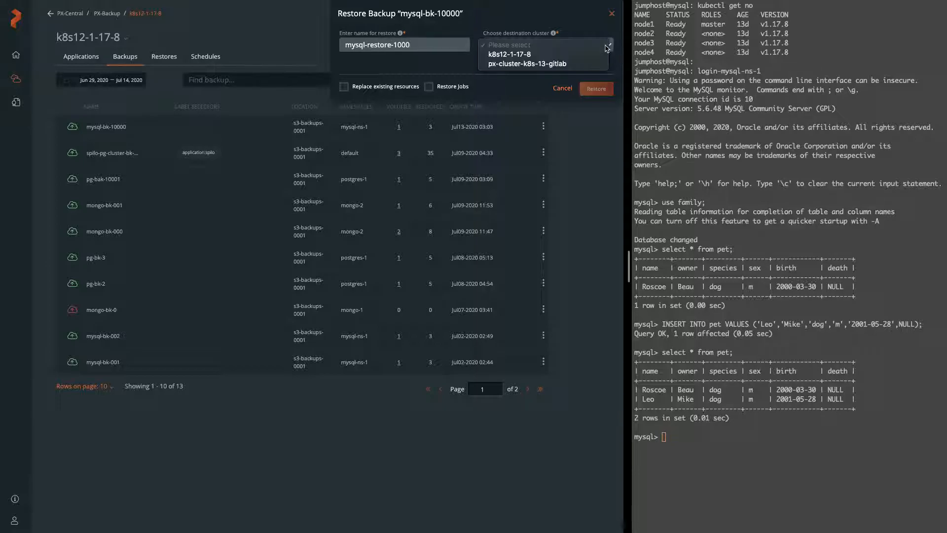
click(509, 54)
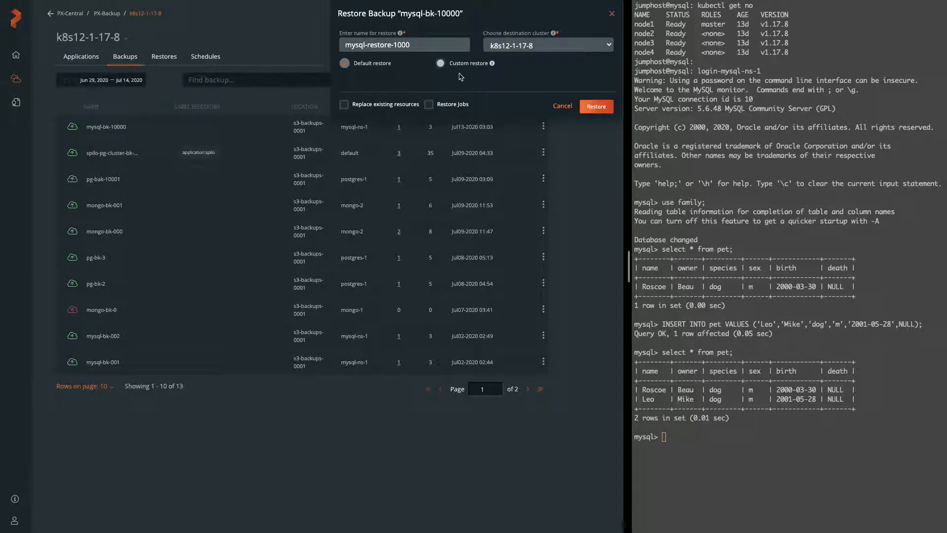
click(441, 63)
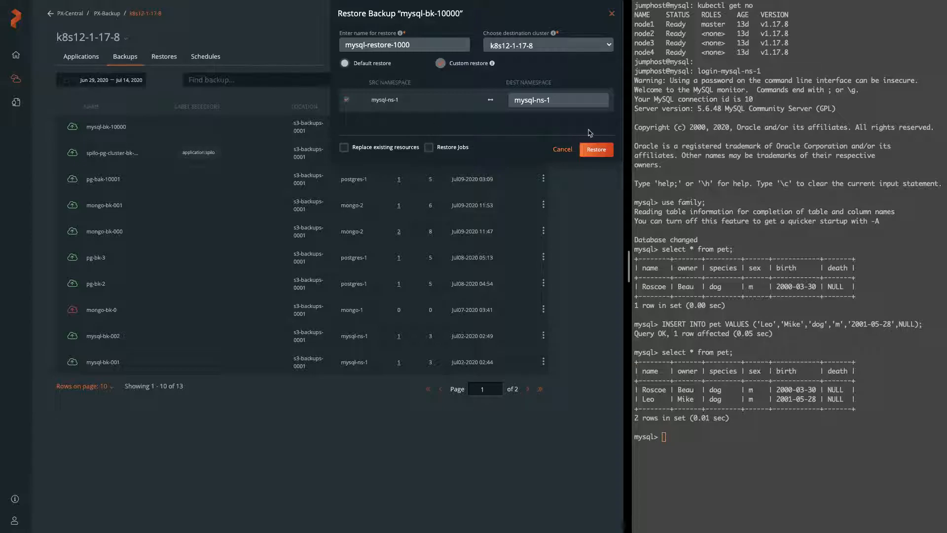
Map the destination to namespace mysql-ns-1-testing, replace existing resources, and launch the restore
click(558, 100)
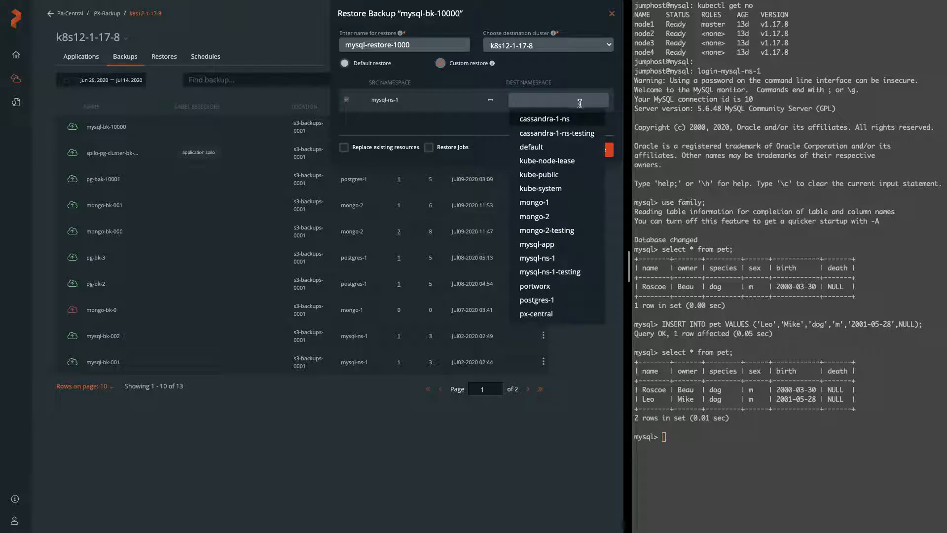
click(537, 257)
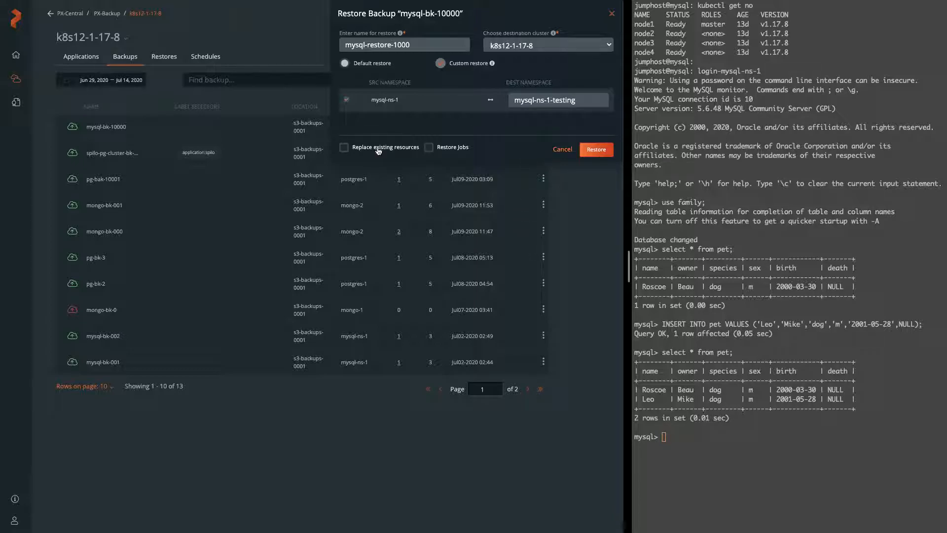
click(344, 147)
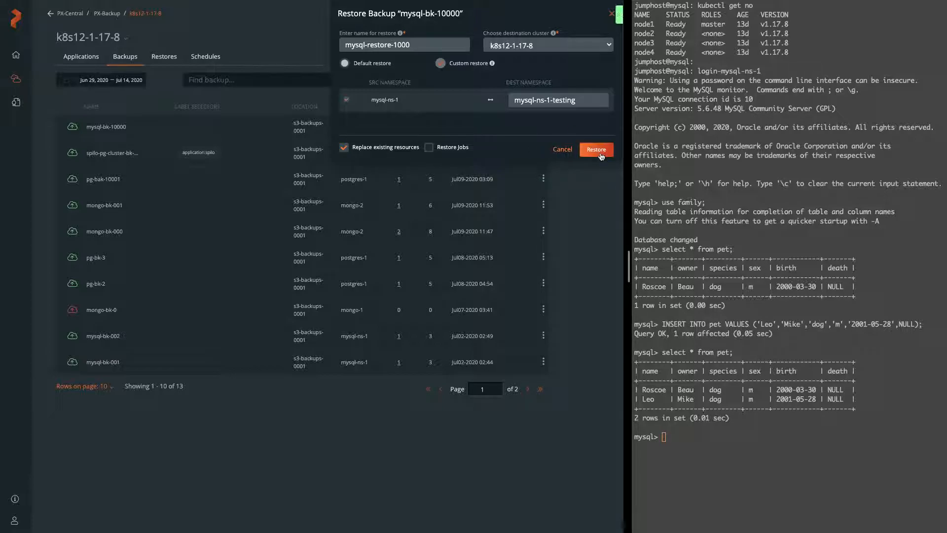
click(595, 149)
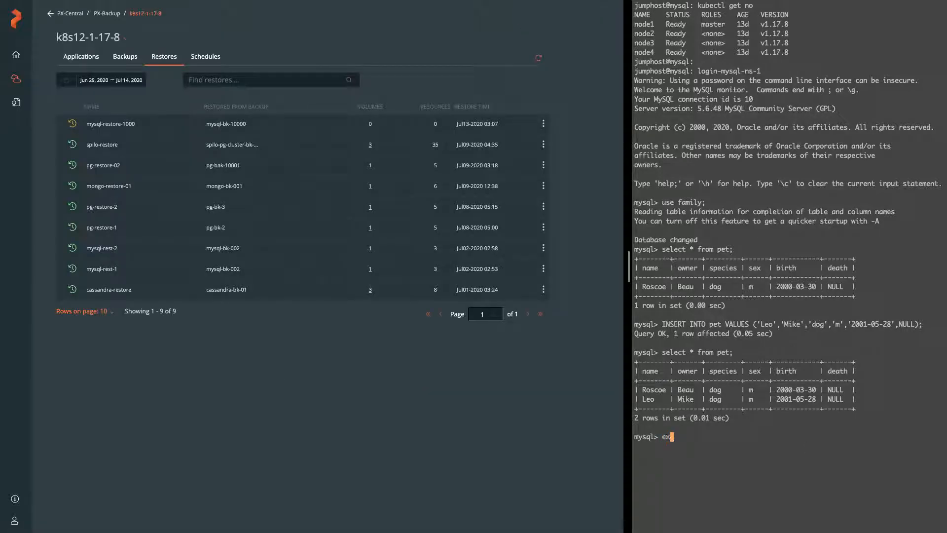
Exec into the restored mysql pod in mysql-ns-1-testing and log in as root
key(Return)
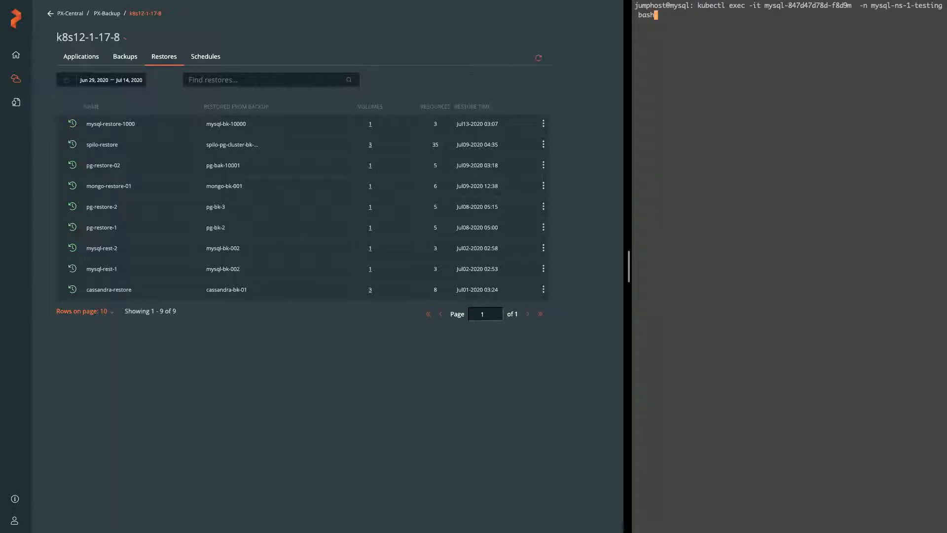
key(Return)
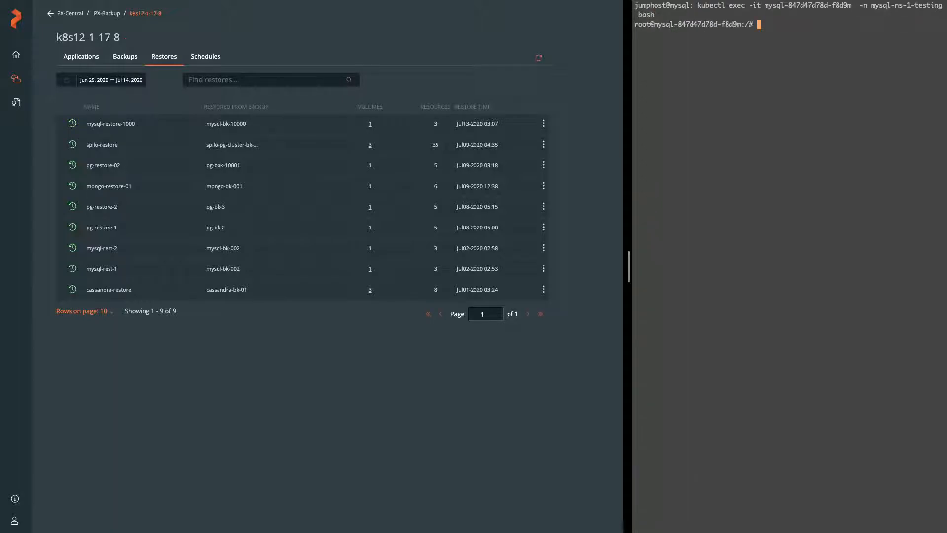
text(mysql-847d47d78d-f8d9m:/# mysql)
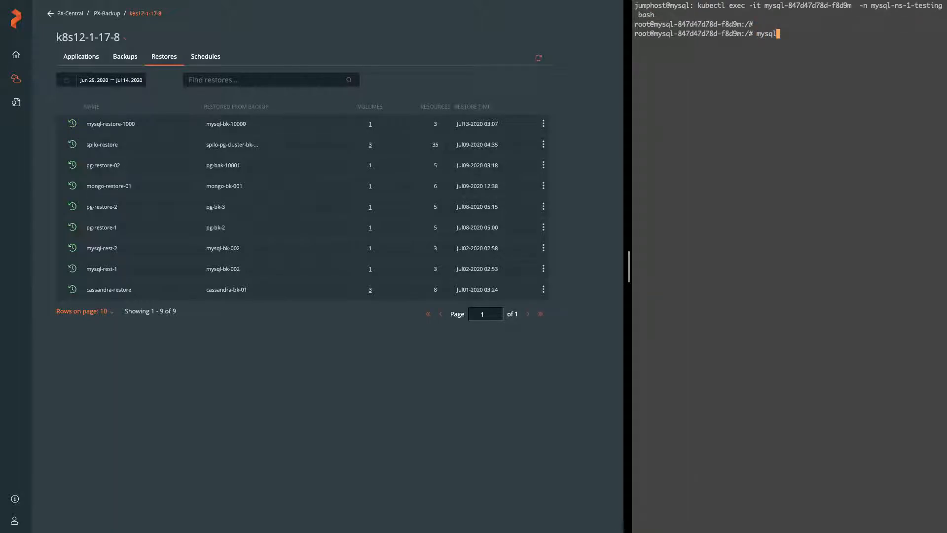
text(-u root -p)
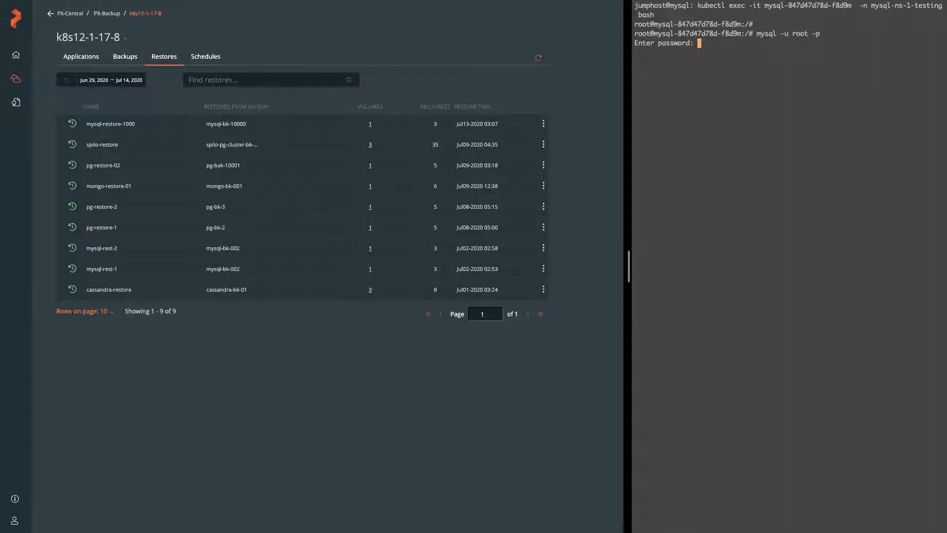
key(Return)
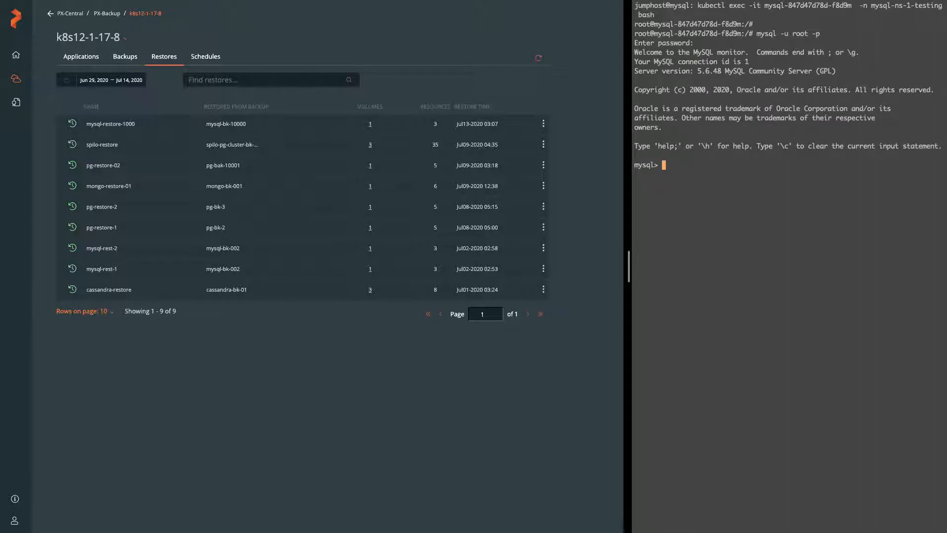
Query the family pet table showing only Roscoe, then view mysql-restore-1000's restore details
text(use family)
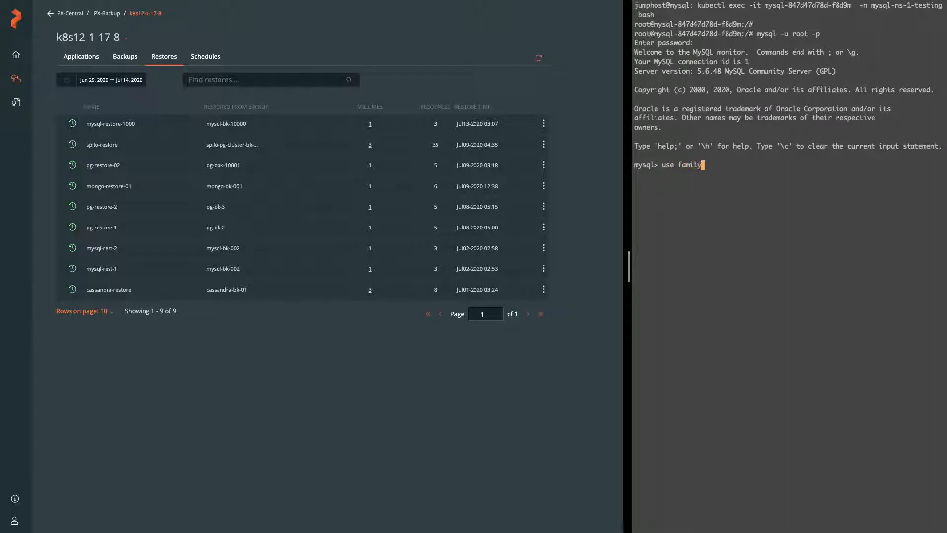
key(Return)
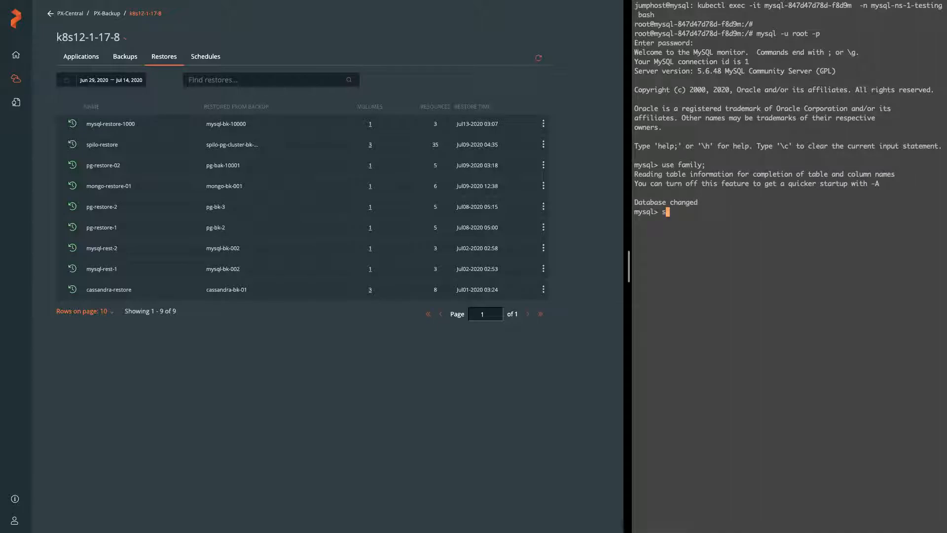
text(elect * from pet;)
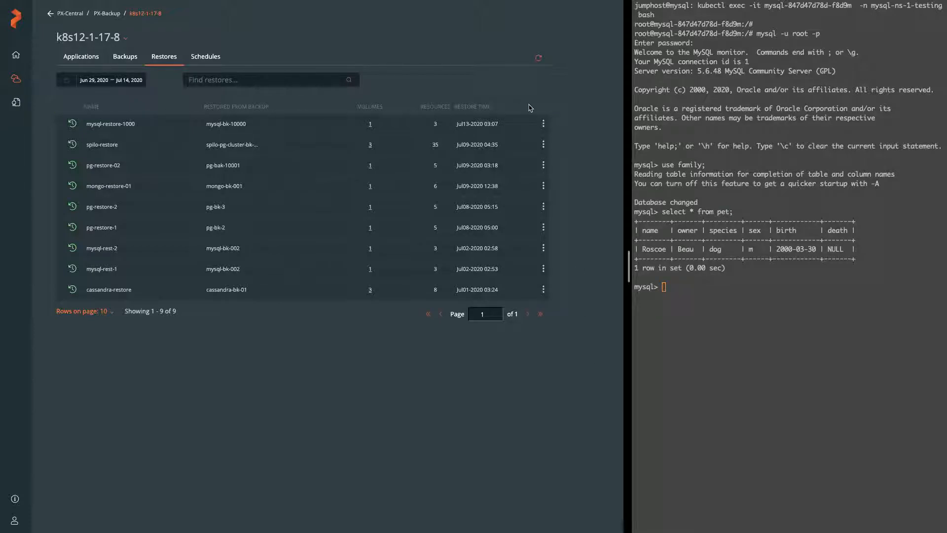
click(109, 124)
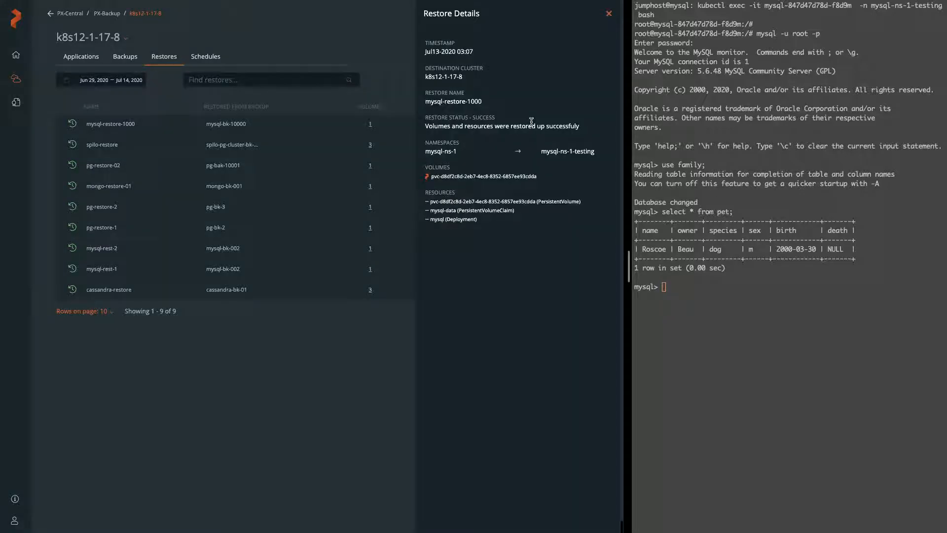
mouse_move(501, 152)
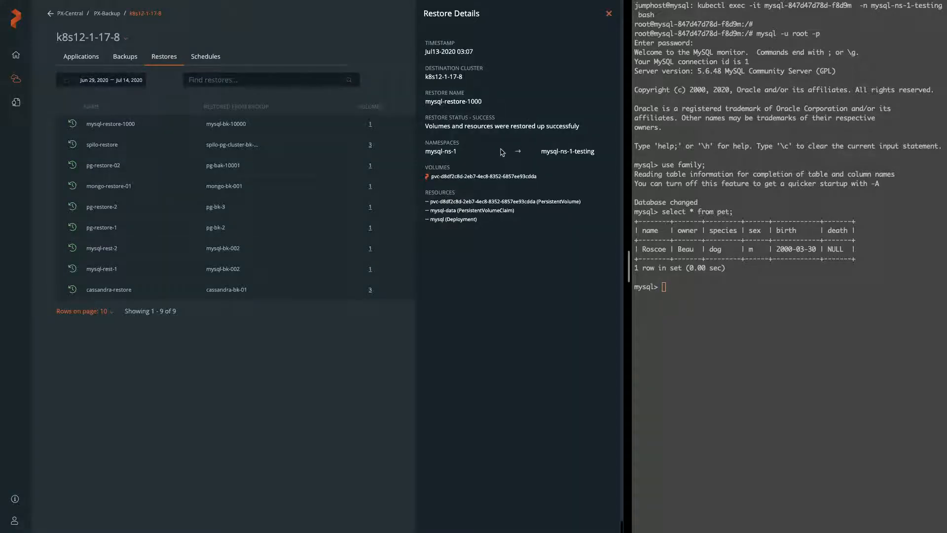